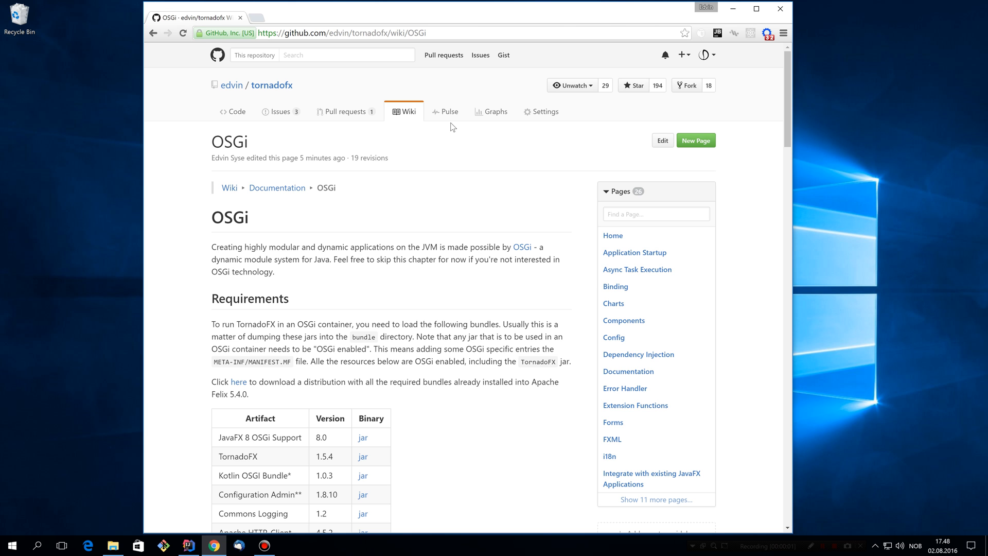
mouse_move(353, 241)
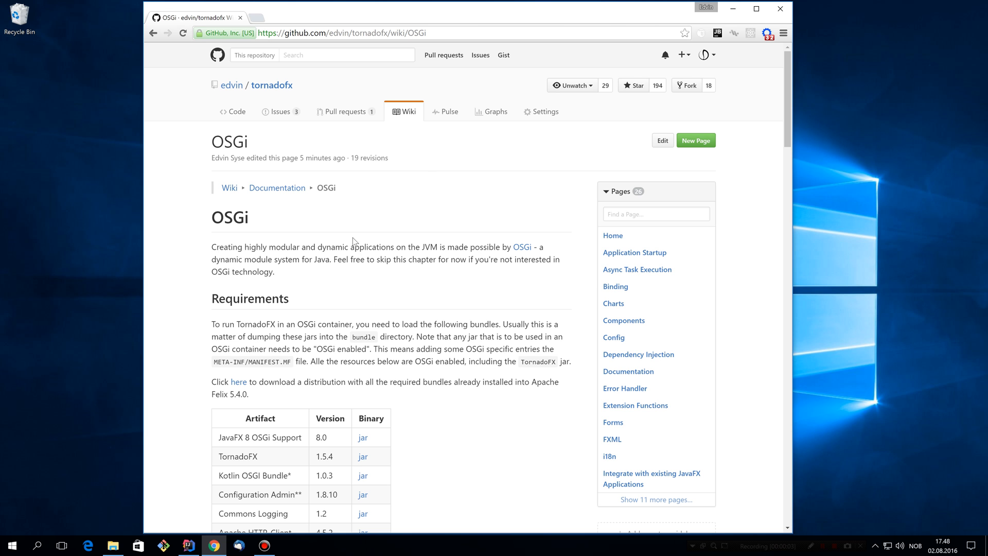
Step: Scroll the TornadoFX OSGi wiki down to the required-bundles table and Felix download link
scroll(down, 3)
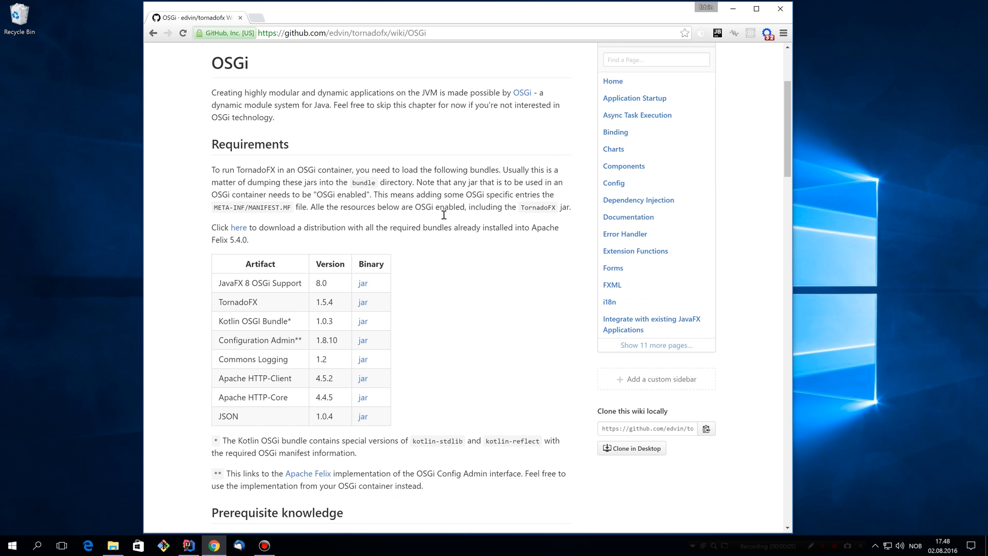
mouse_move(363, 306)
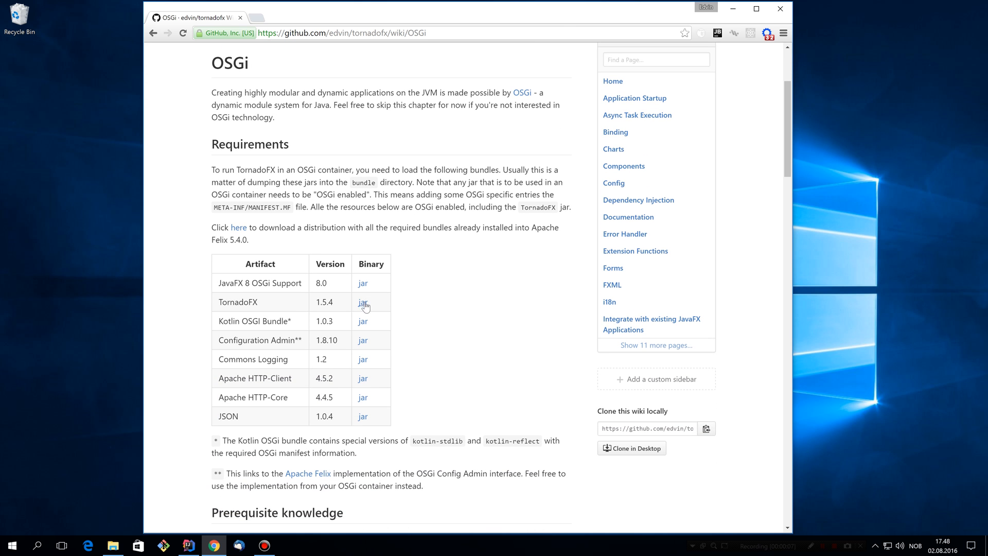
mouse_move(362, 416)
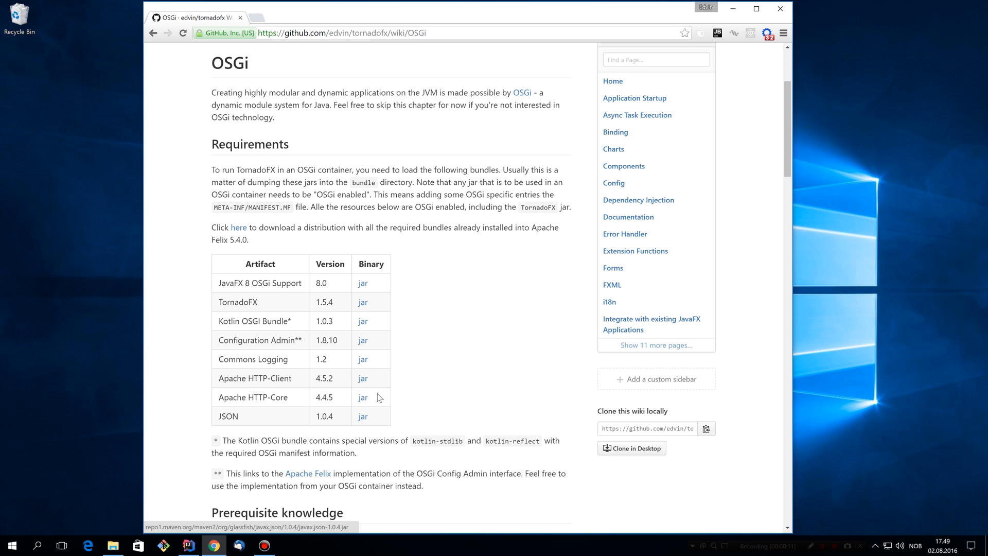
mouse_move(372, 385)
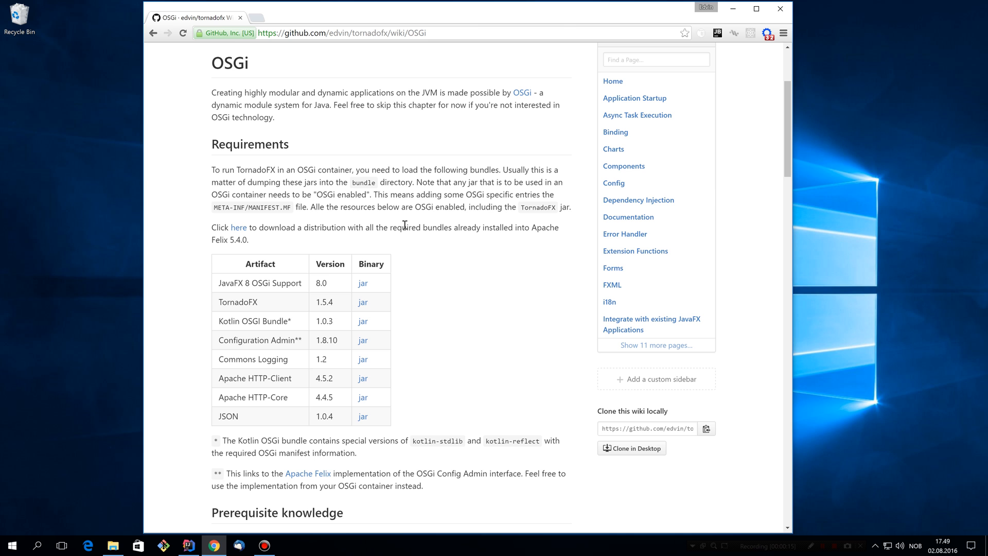
mouse_move(270, 229)
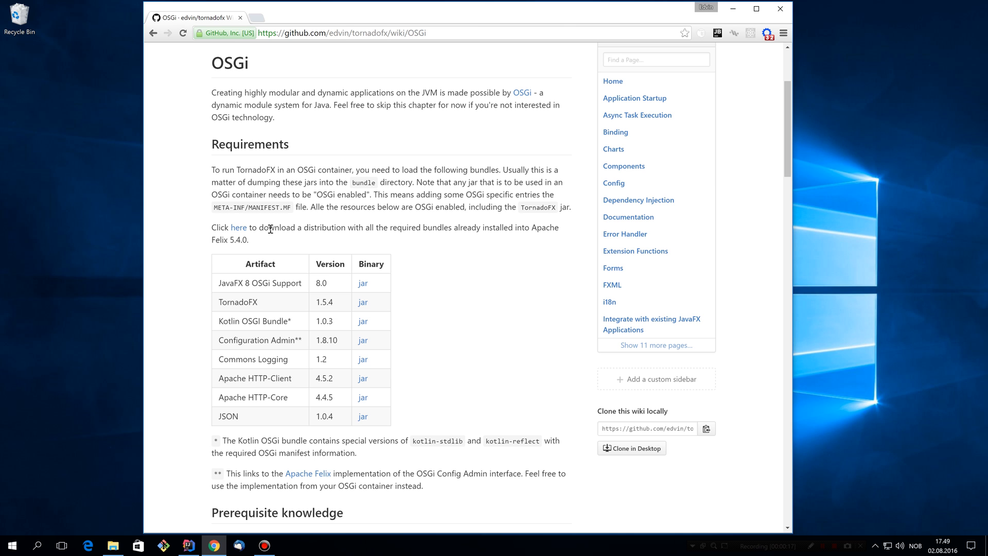
mouse_move(241, 239)
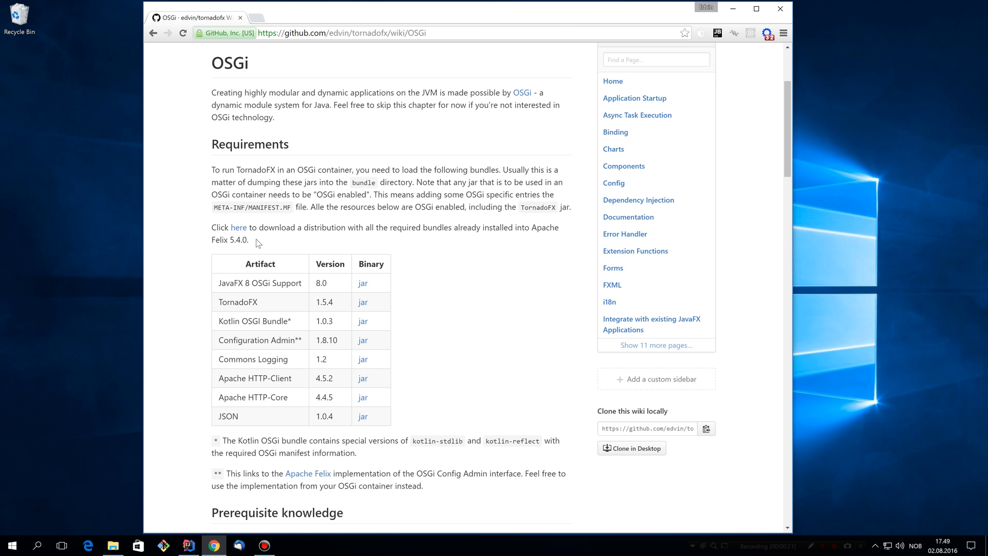
mouse_move(239, 228)
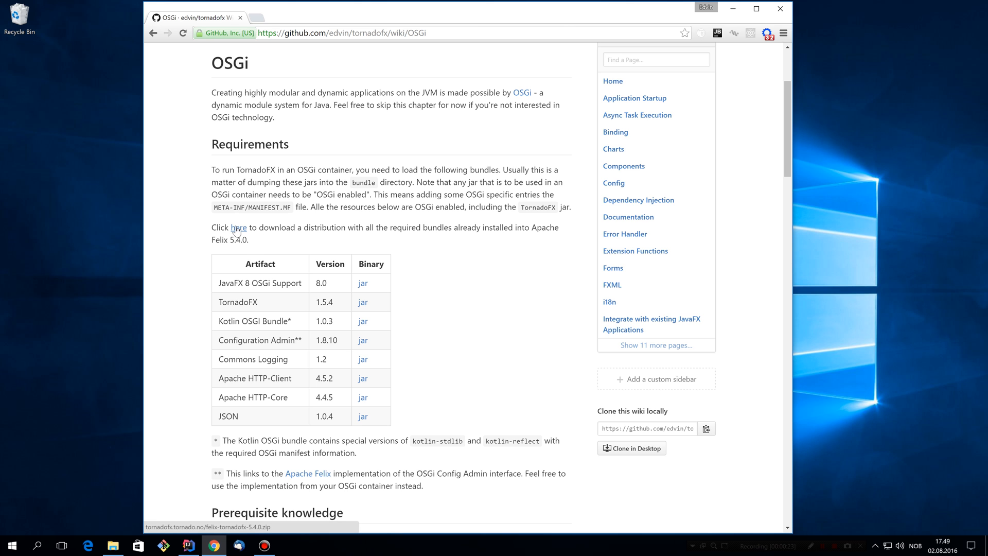
Step: Inspect the jars in Downloads/felix-framework-5.4.0/bundle, then return to the distribution folder
click(112, 546)
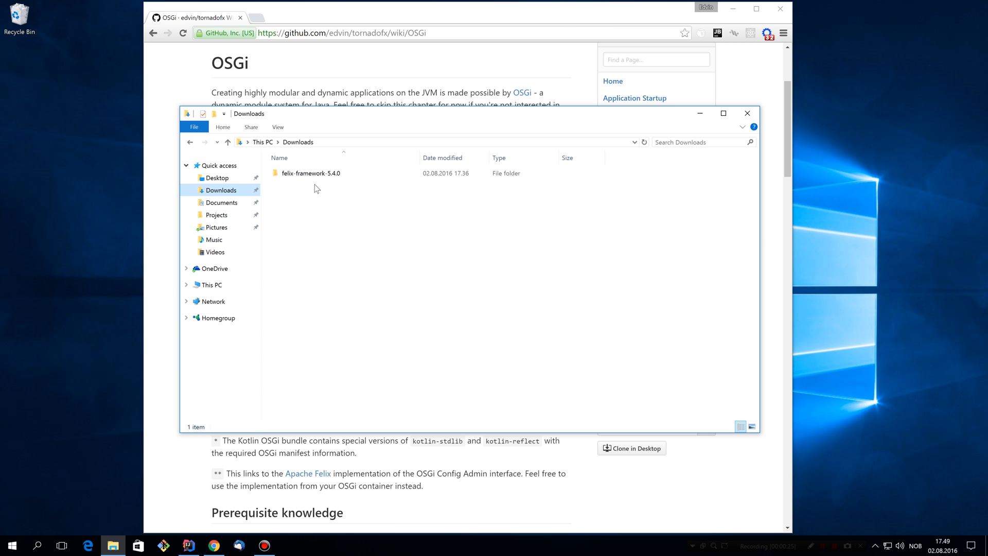
double_click(311, 173)
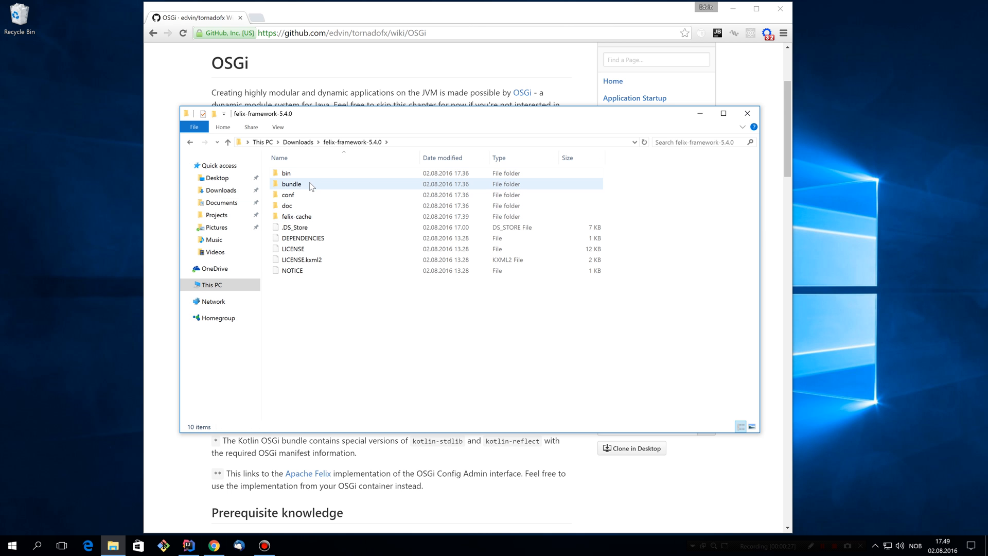
double_click(292, 184)
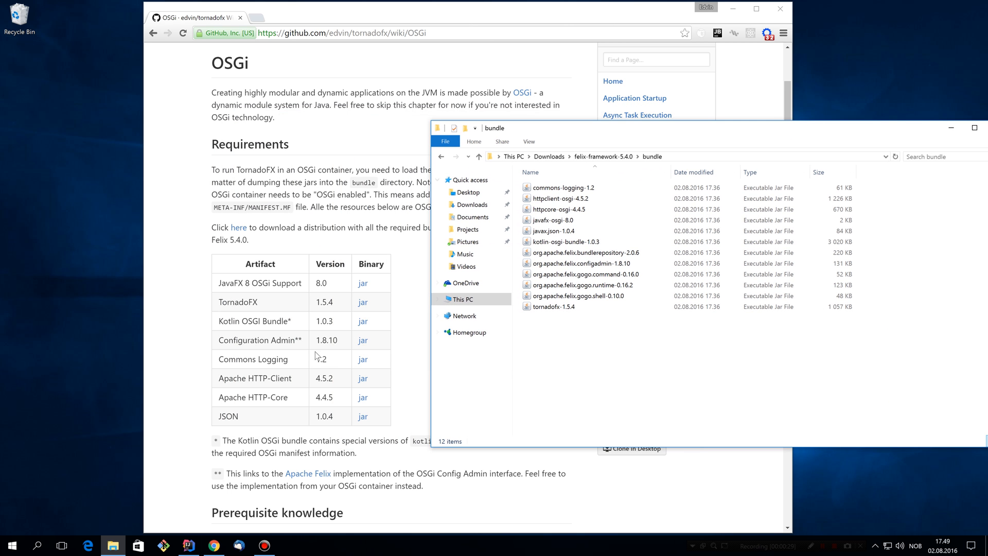
click(585, 252)
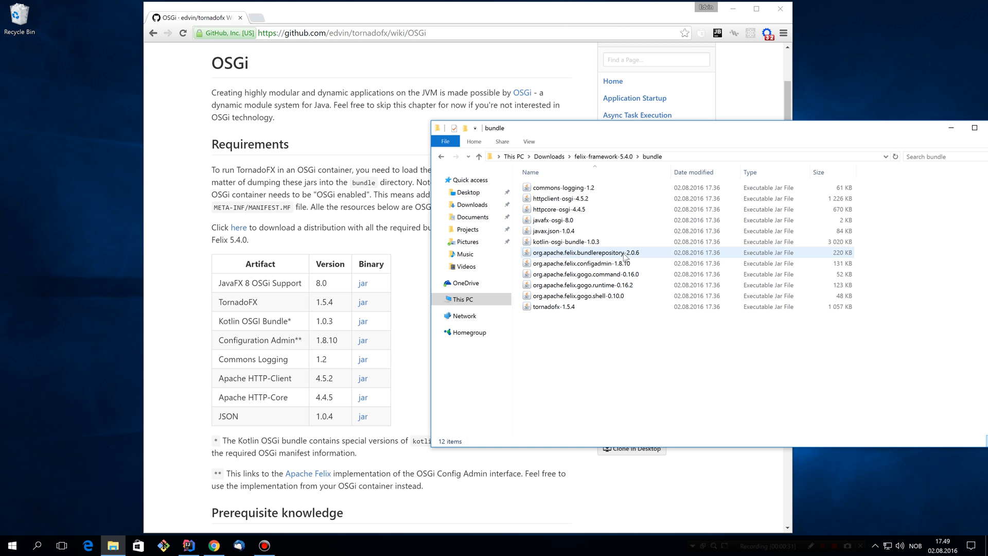
click(583, 263)
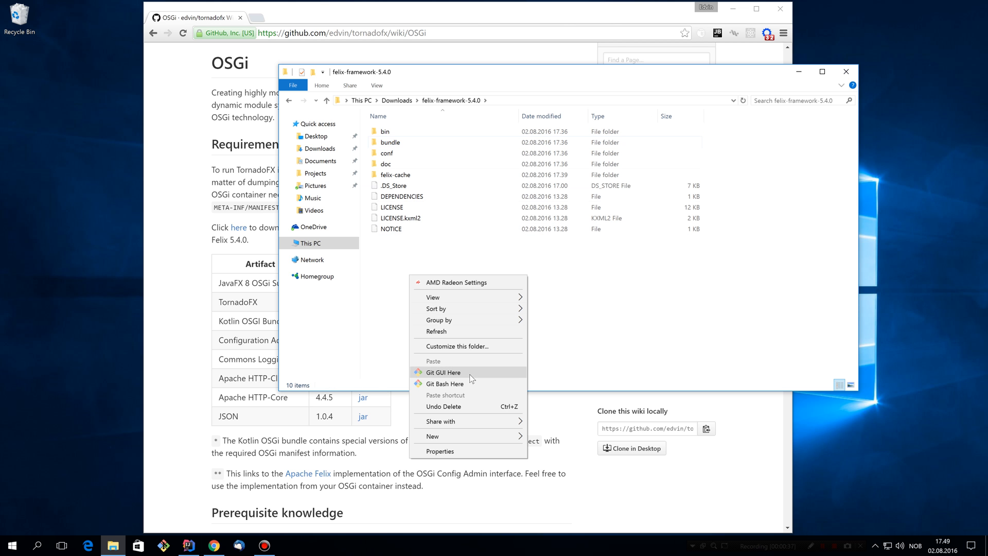
Step: Launch Felix with java -jar bin/felix.jar, list bundles with lb, and close Explorer
click(444, 384)
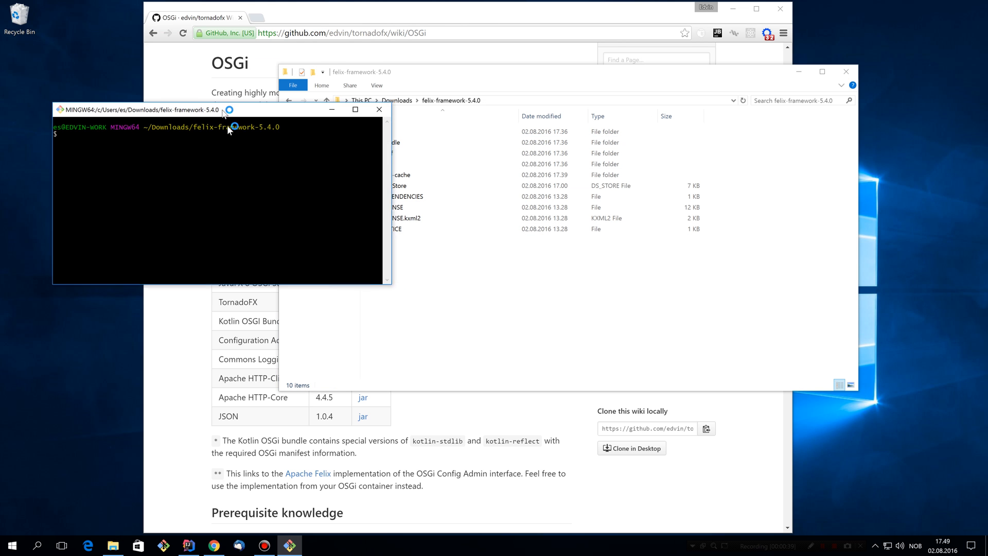
text(java -jar bin/felix.jar)
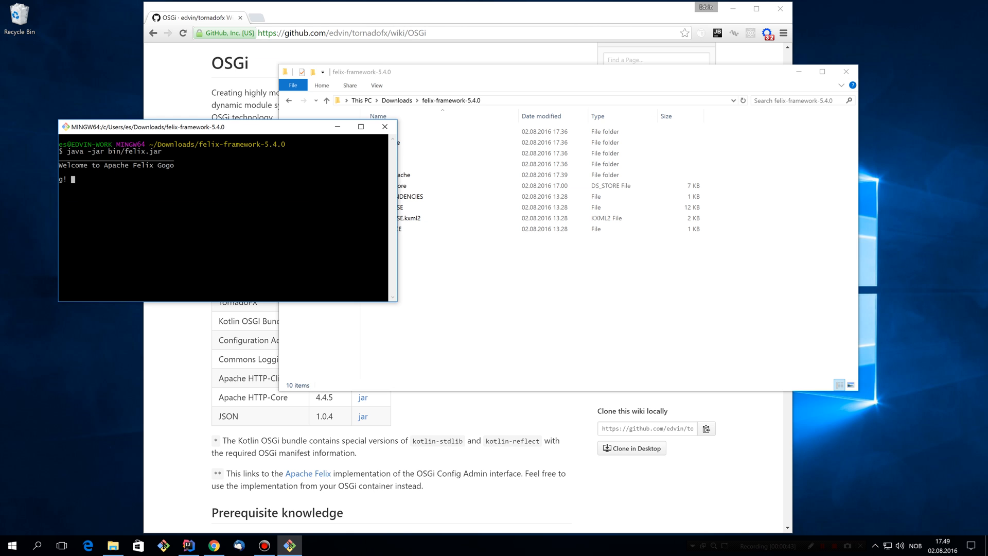
text(lb)
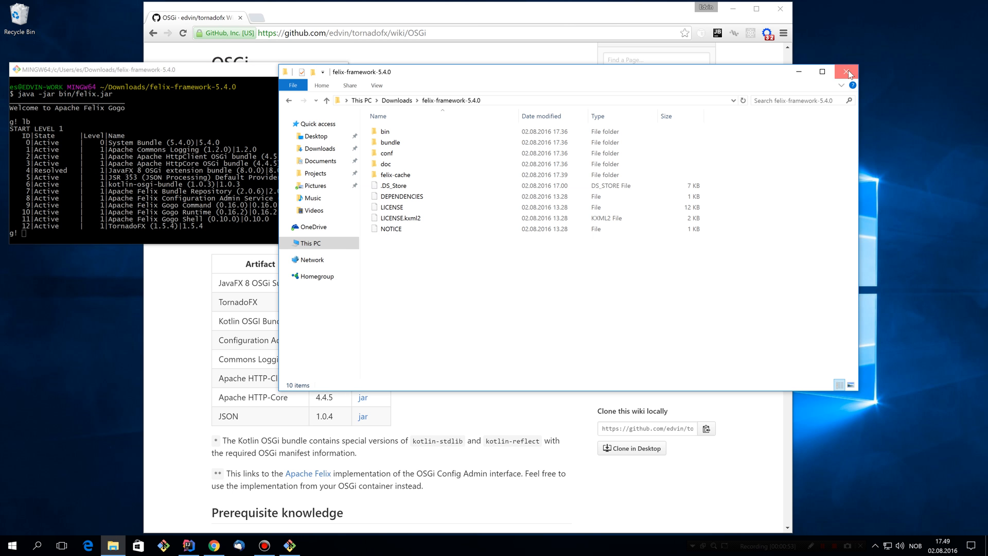
click(848, 71)
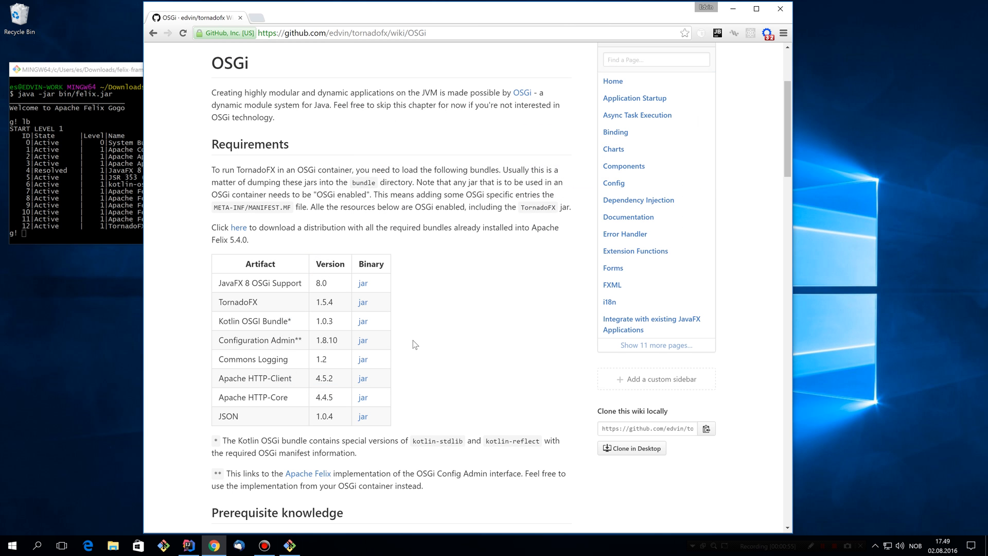
mouse_move(70, 186)
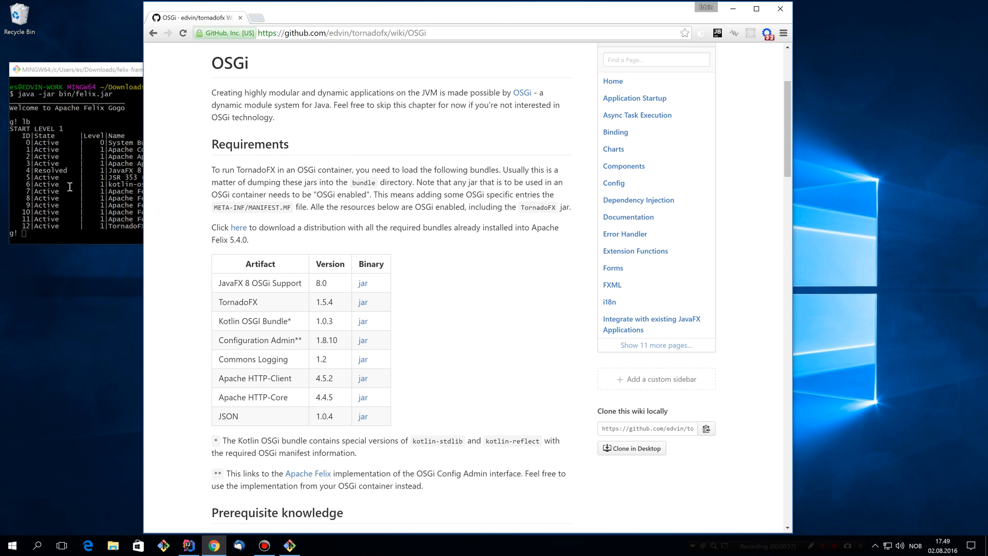
mouse_move(250, 118)
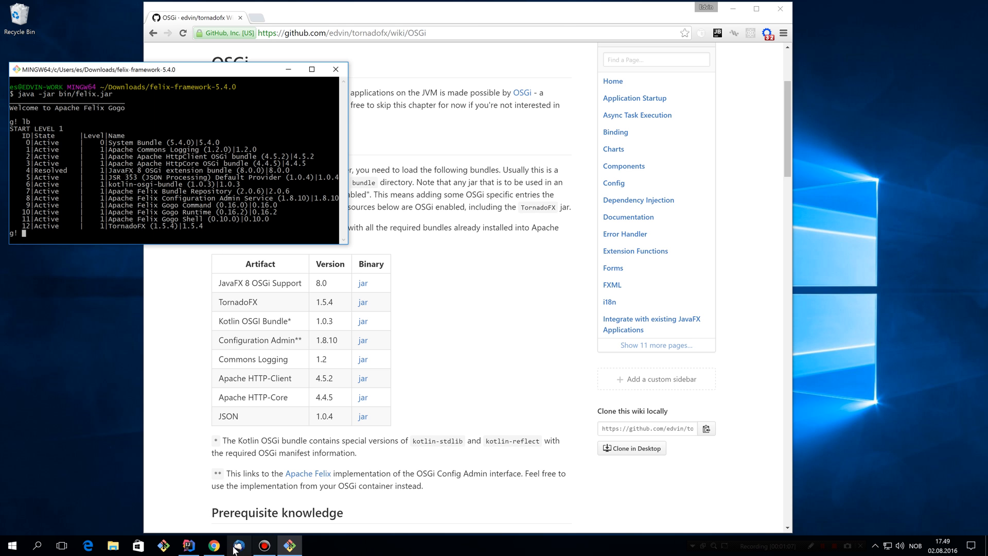
Step: Create a tornadofx-maven-osgi-project named 'dashboard' from the IntelliJ welcome screen
click(188, 546)
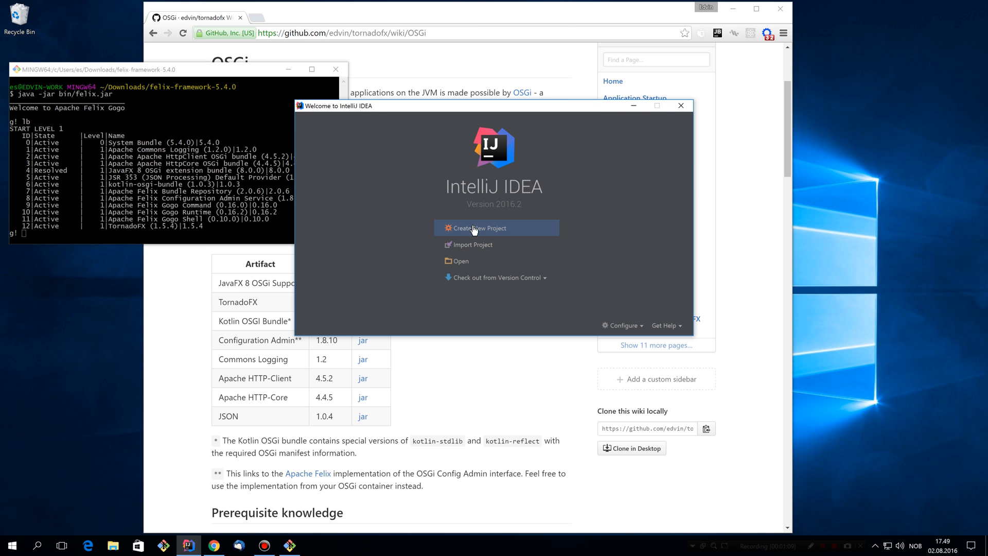
click(480, 227)
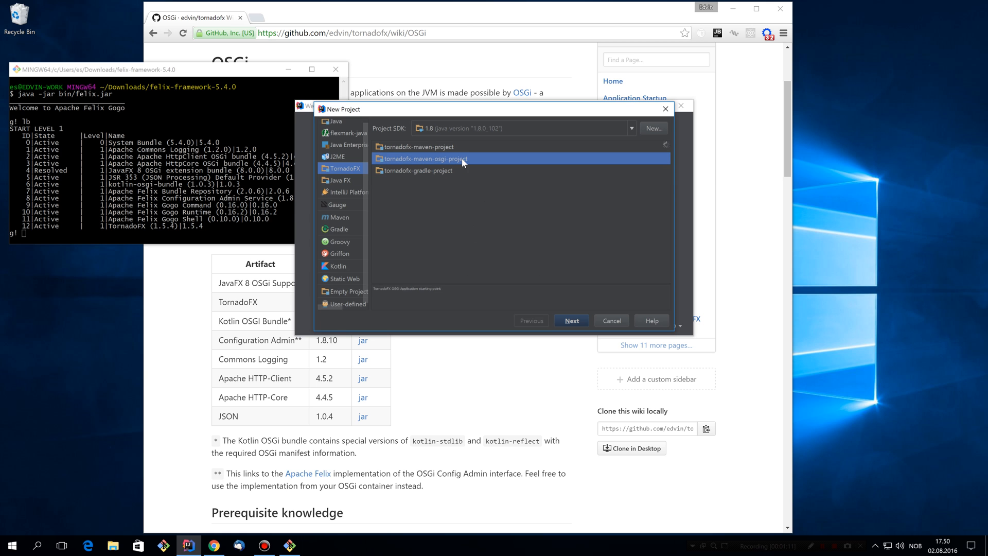
mouse_move(358, 172)
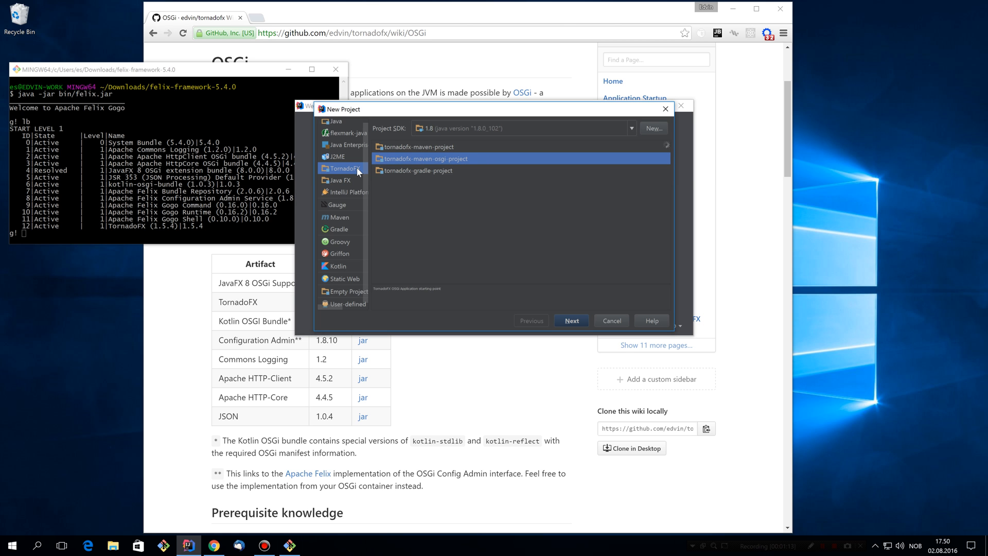
click(569, 321)
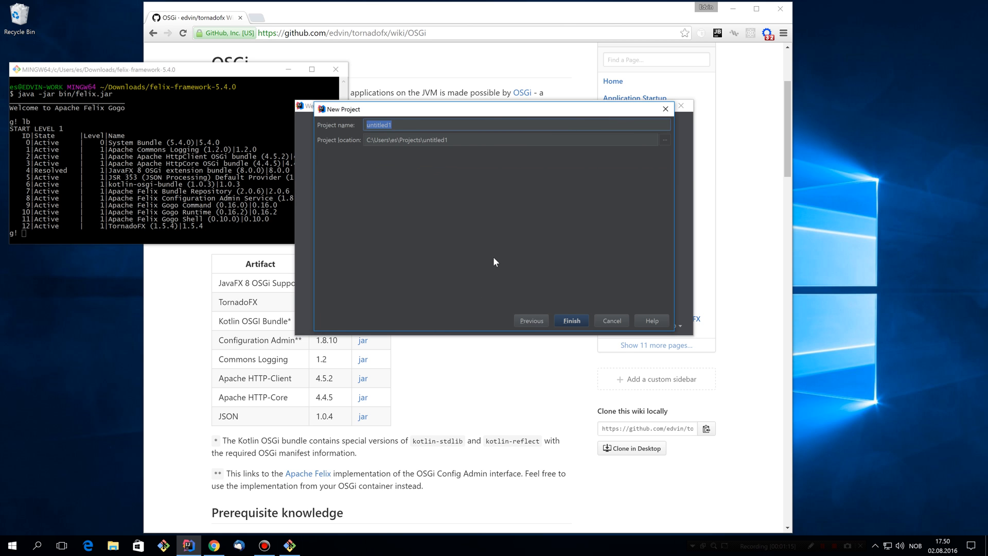
text(dashboard)
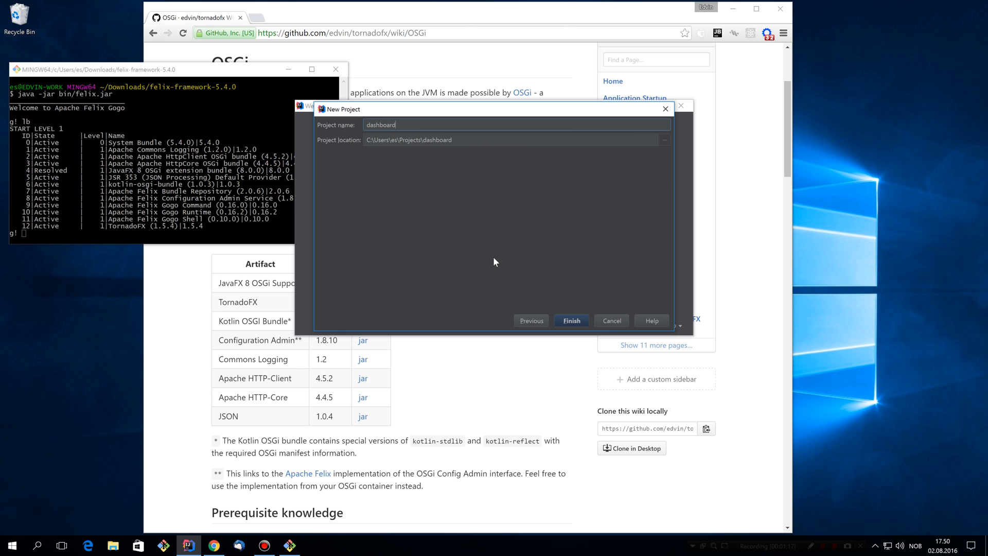
click(570, 320)
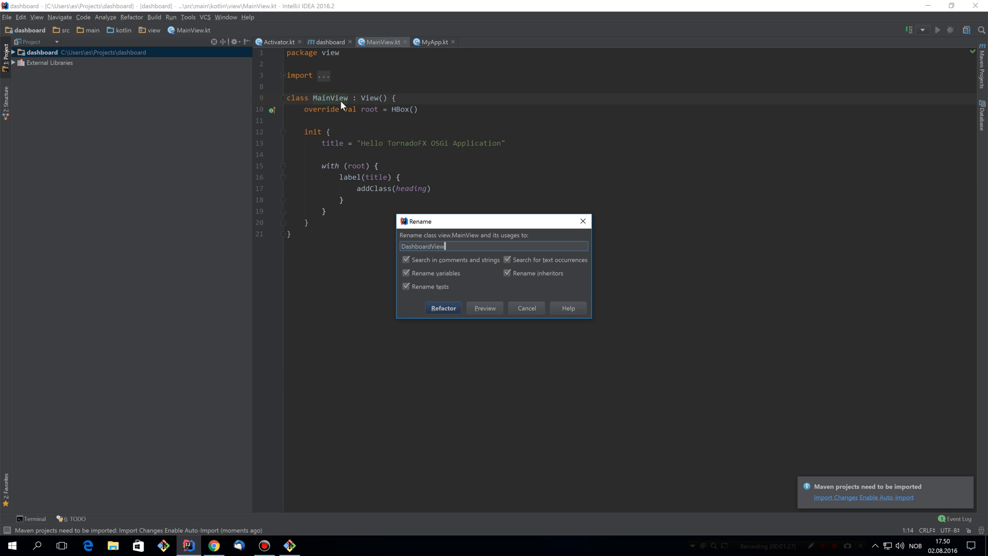
Step: Rename MainView to DashboardView and call setPrefSize(800.0, 600.0) inside its vbox
click(442, 309)
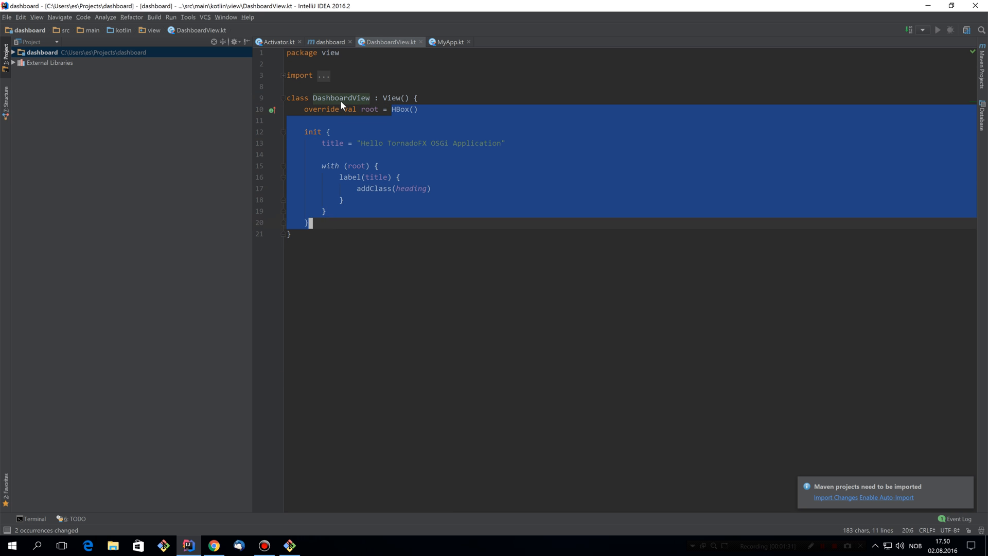
text(vbox {)
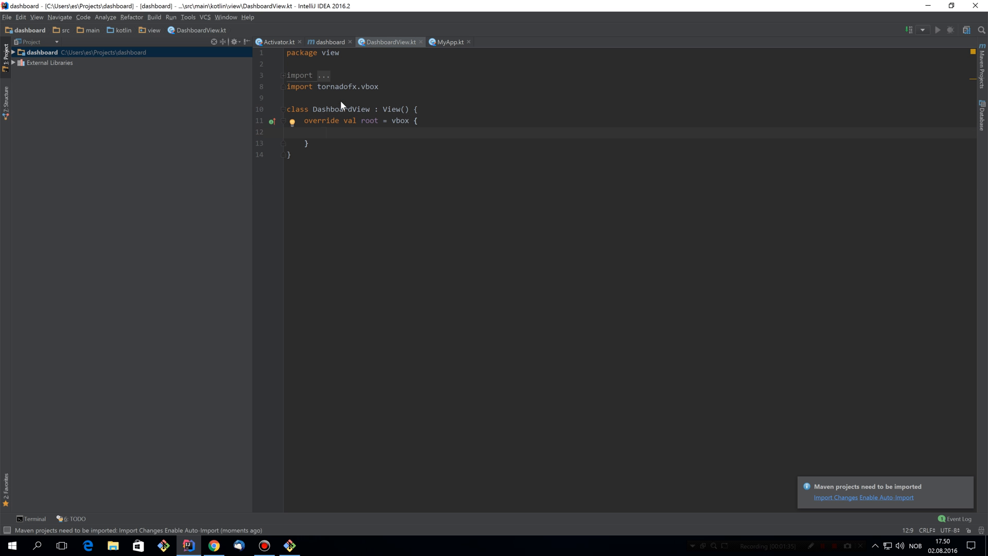
text(s)
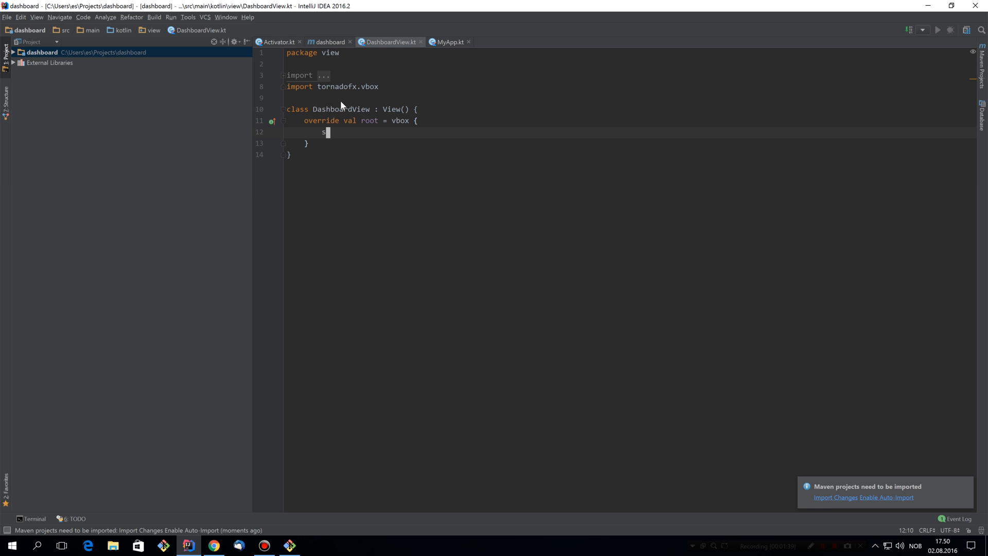
text(etPrefSize(8)
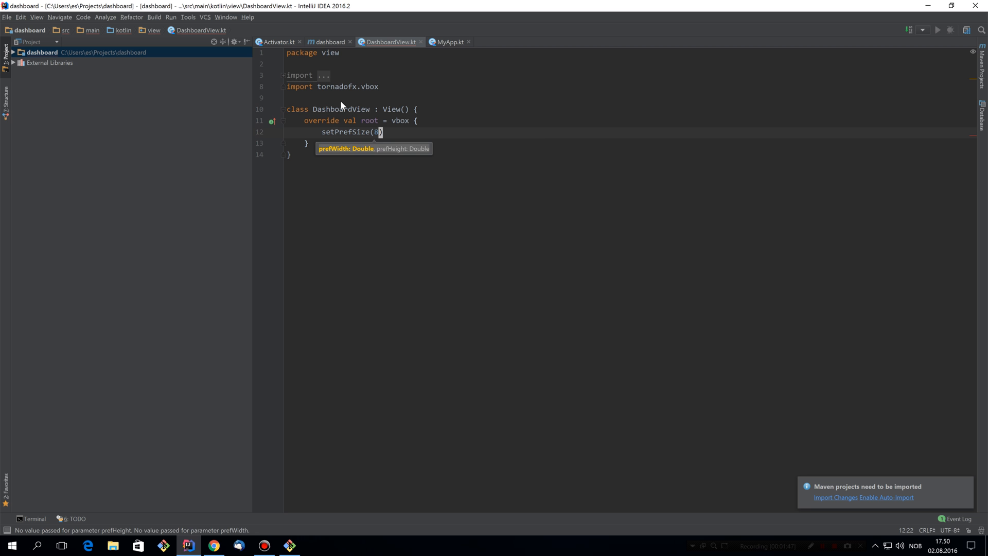
text(00.0, 600.0)
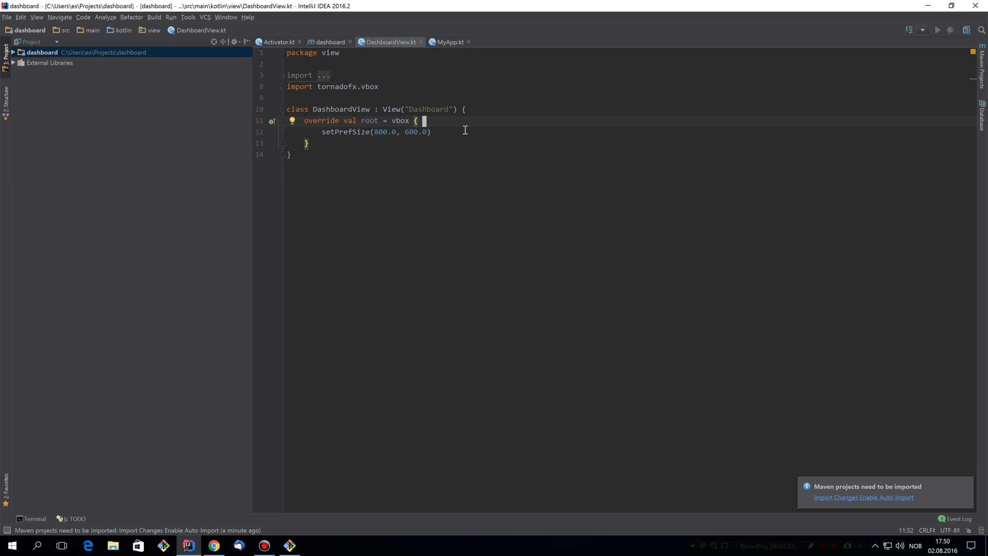
Step: Add addViewsWhen { it.discriminator == "dashboard" } after the setPrefSize line
click(431, 132)
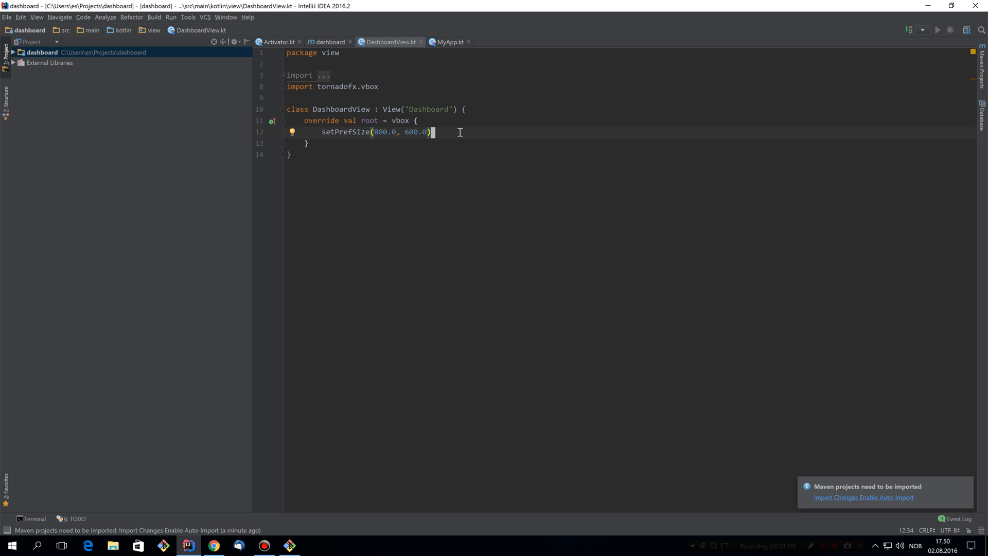
text(addVi)
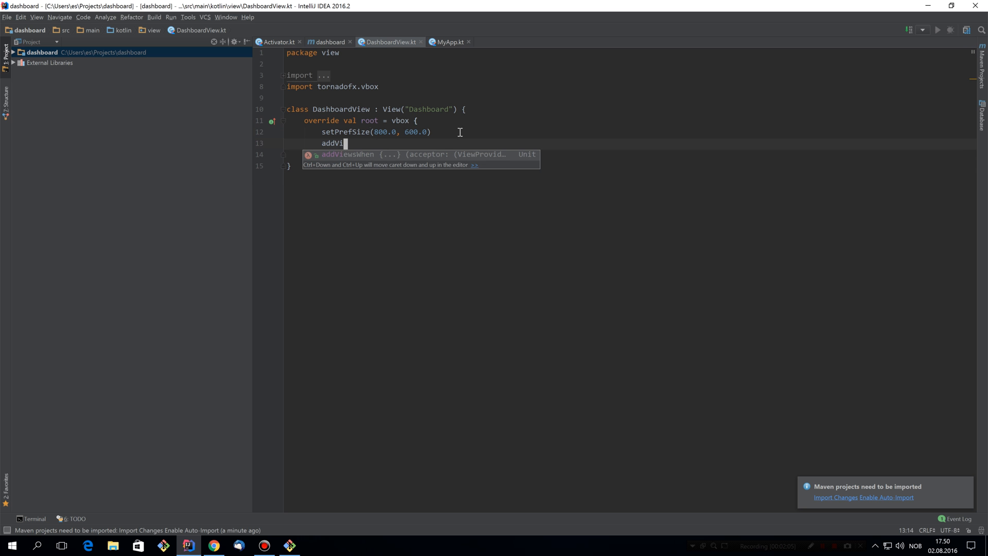
key(Tab)
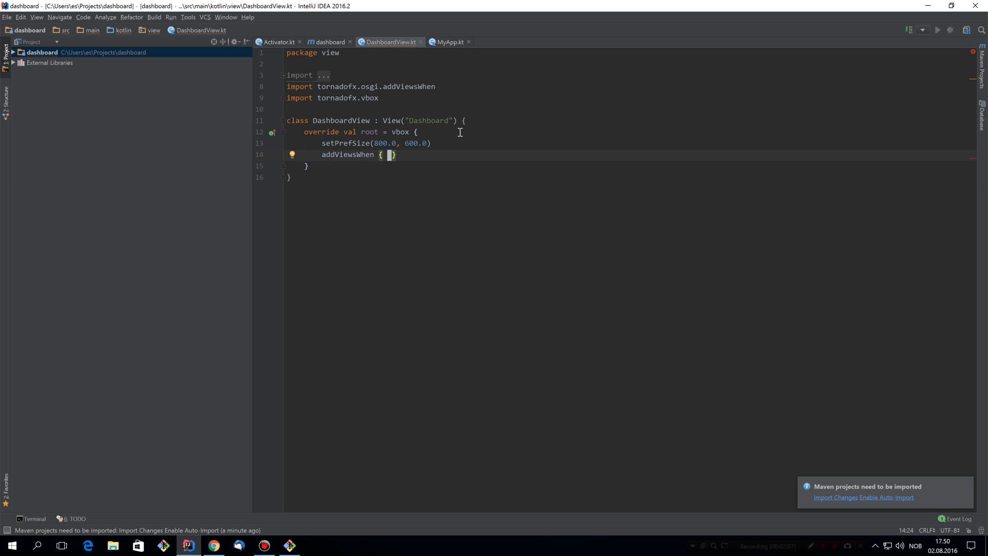
text(it.discriminator)
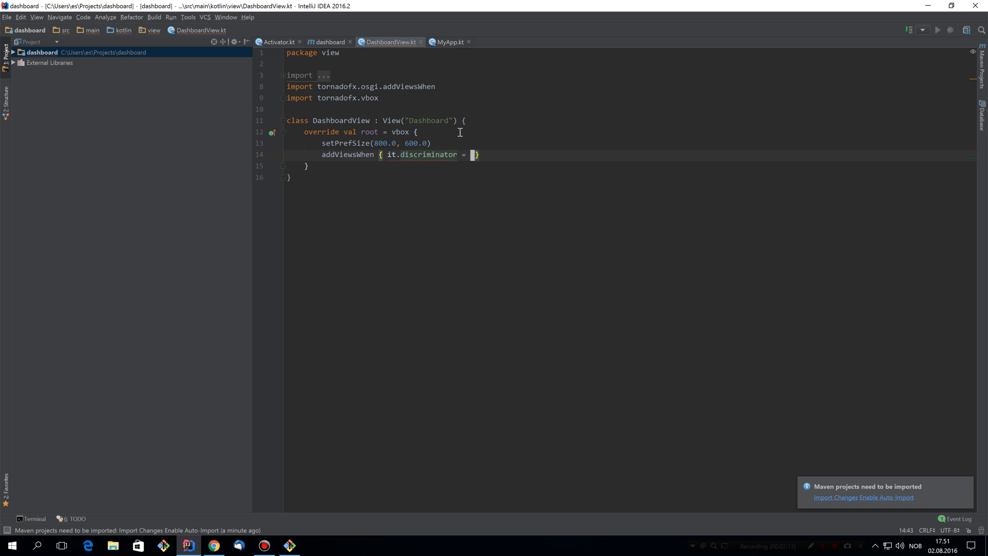
text(= "dashbo)
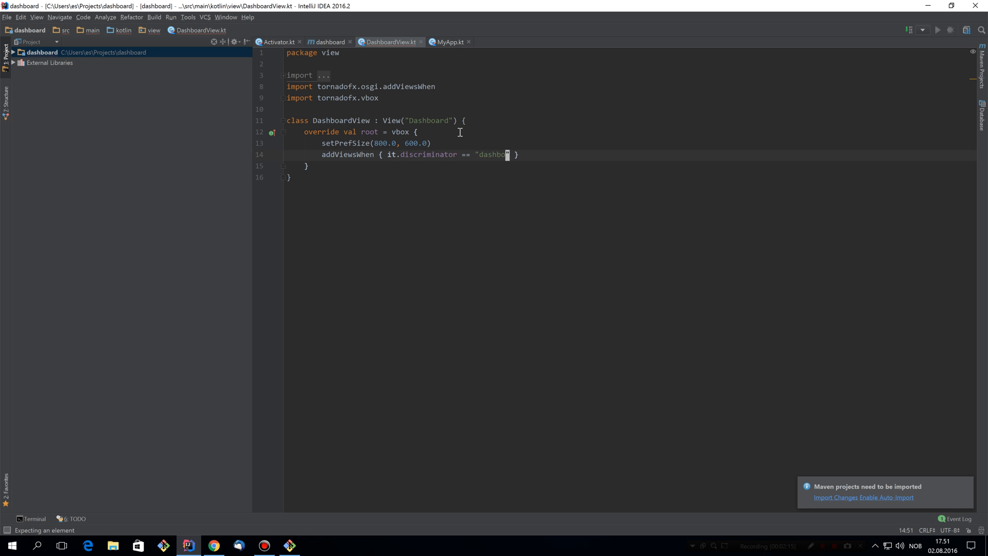
text(ard)
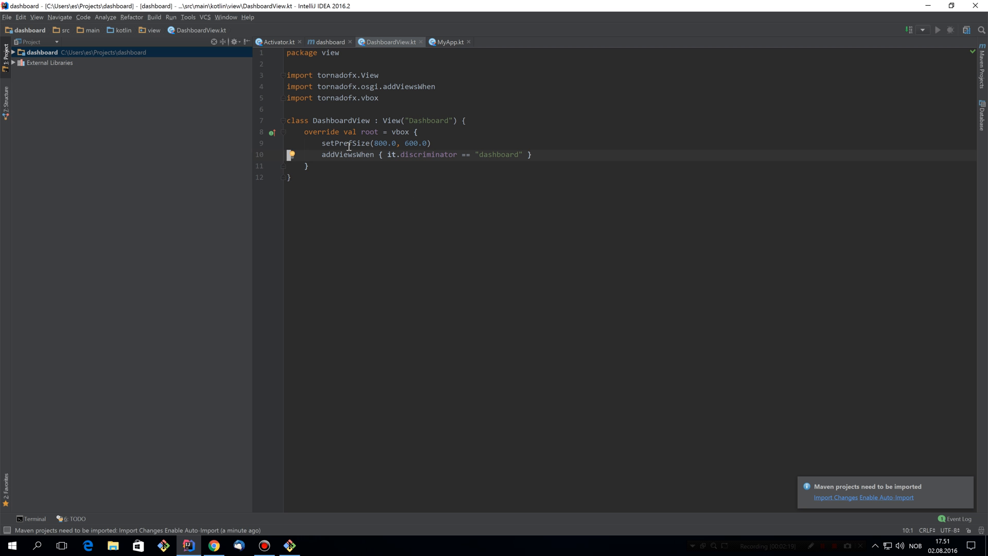
mouse_move(279, 44)
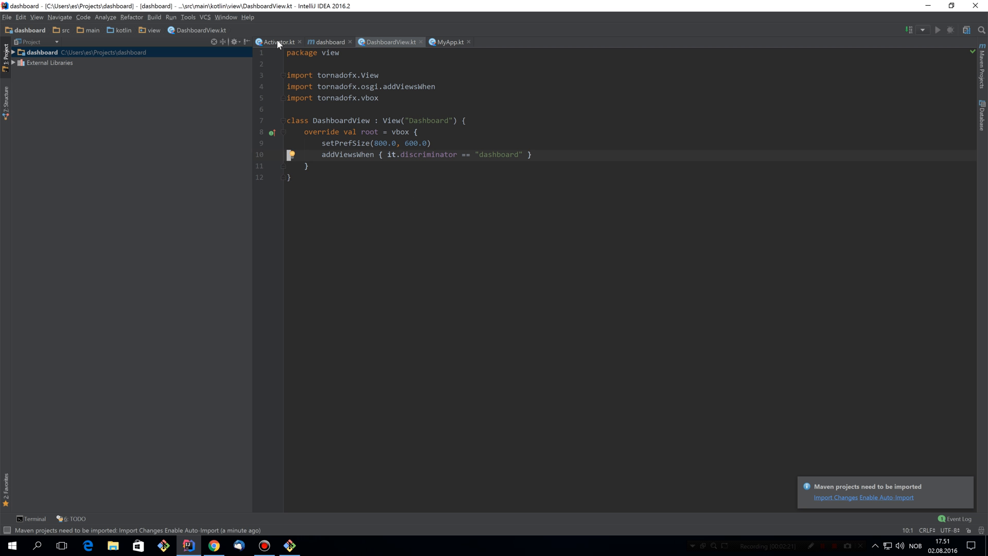
Step: Delete the commented-out stylesheet and view registration lines from the Activator's start()
click(277, 42)
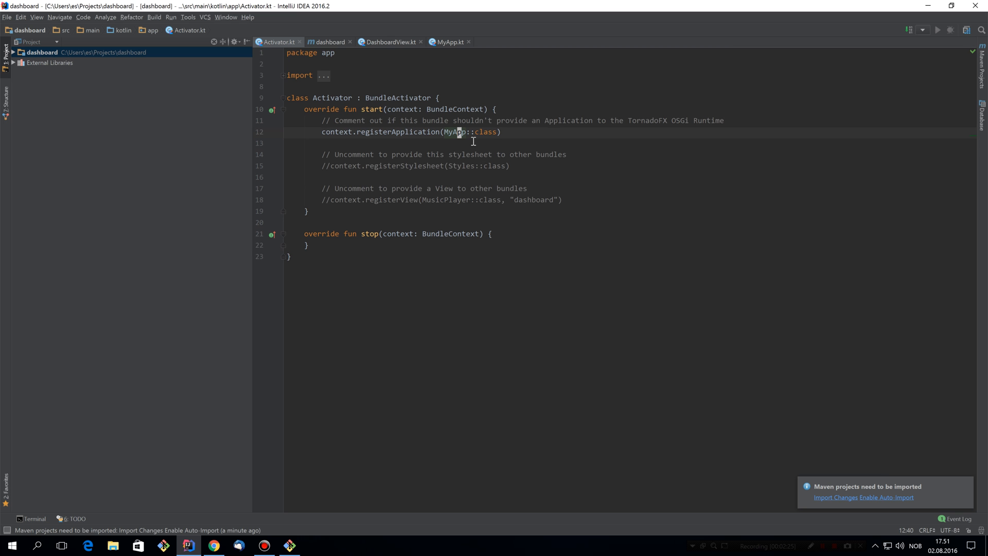
drag(460, 132, 306, 211)
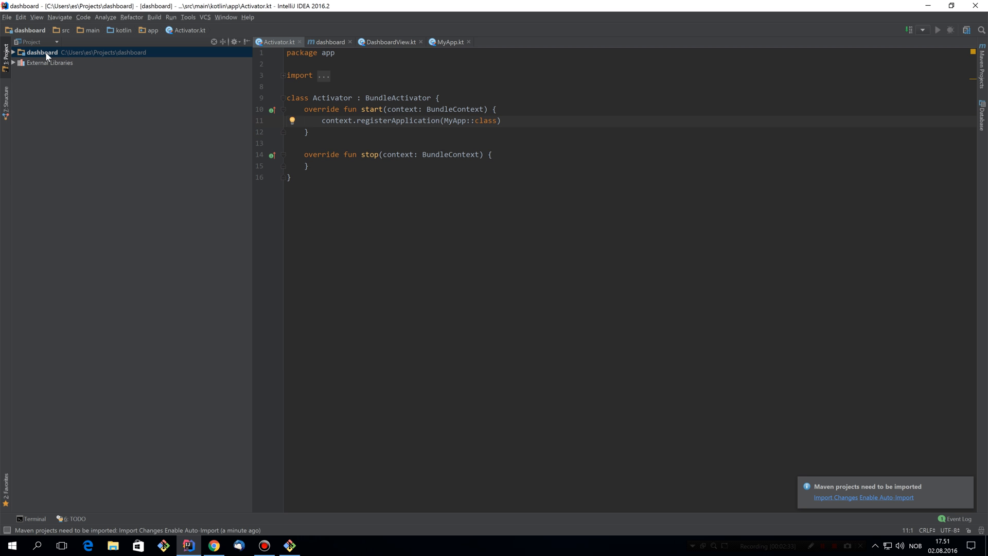
Step: Create a dashboardbundle package under kotlin and move the app and view packages into it
click(42, 52)
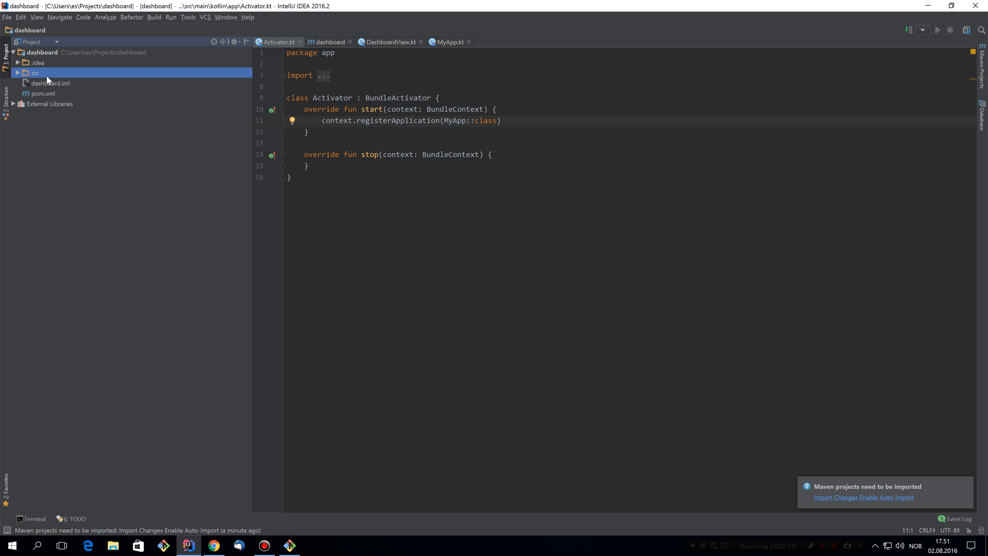
click(18, 73)
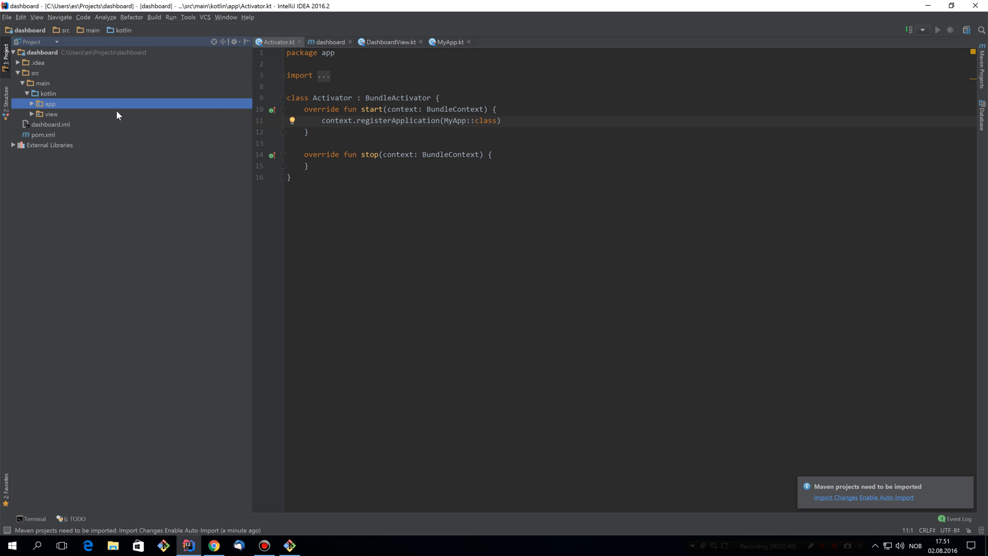
click(48, 93)
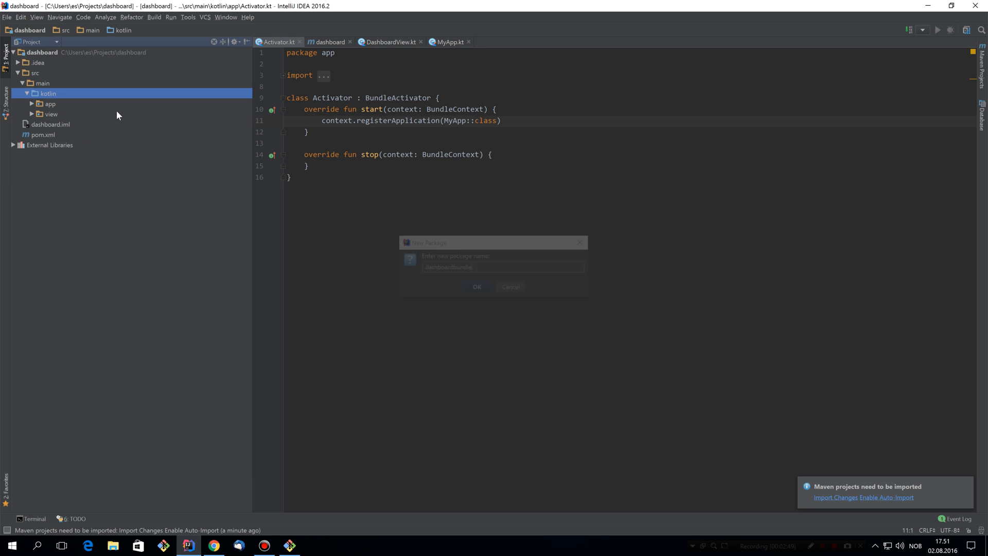
click(477, 286)
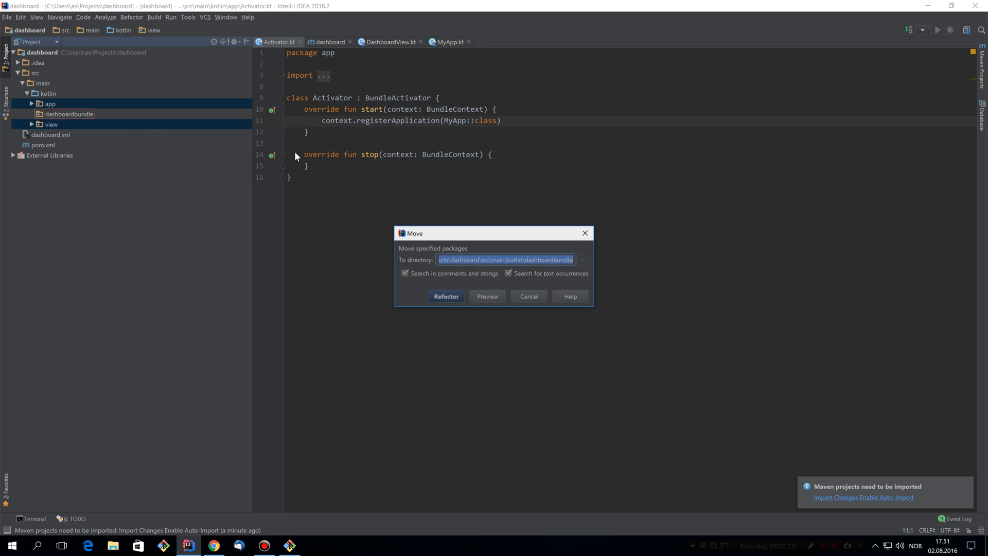
click(446, 297)
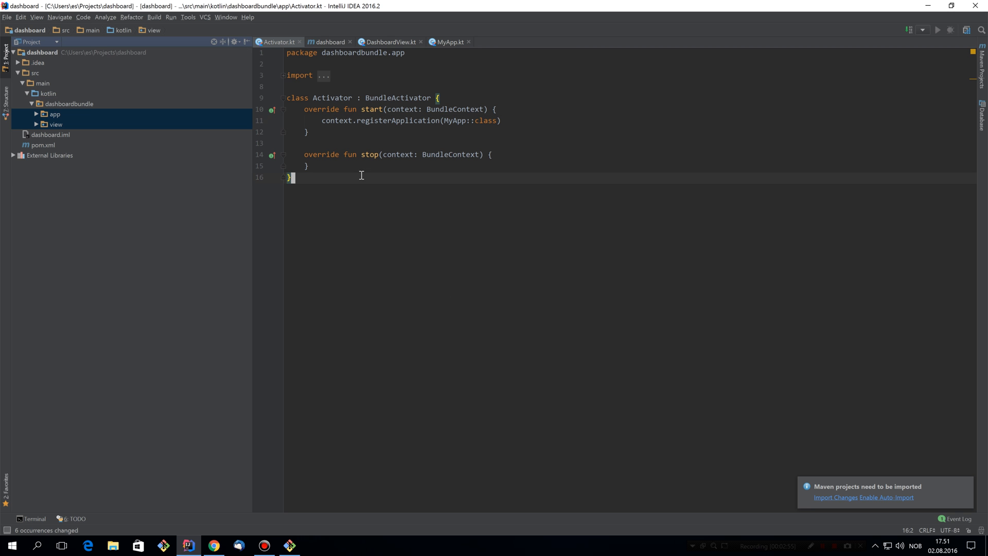
click(55, 114)
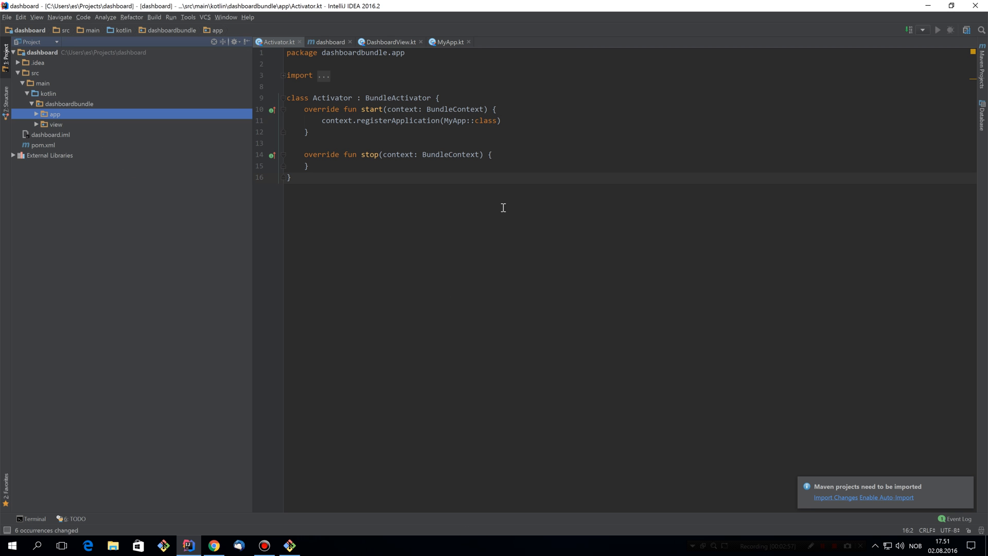
Step: Run mvn package in the terminal and show target/dashboard-1.0.jar in Explorer
click(32, 518)
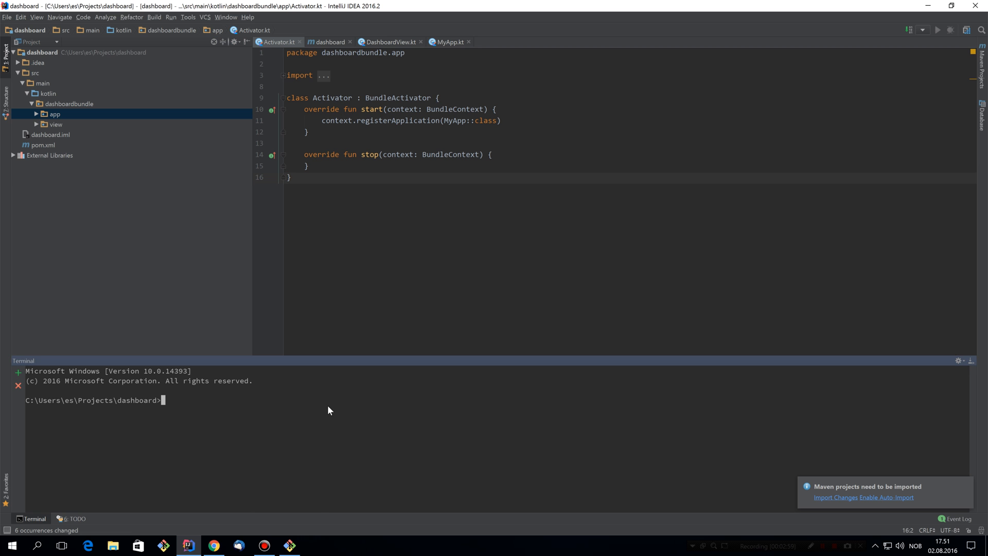
text(mvn pac)
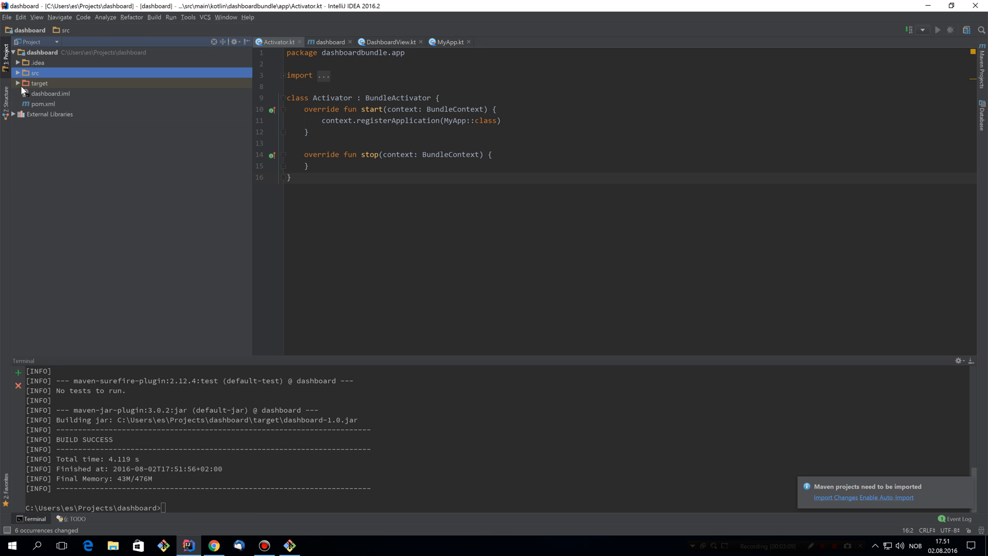
right_click(60, 124)
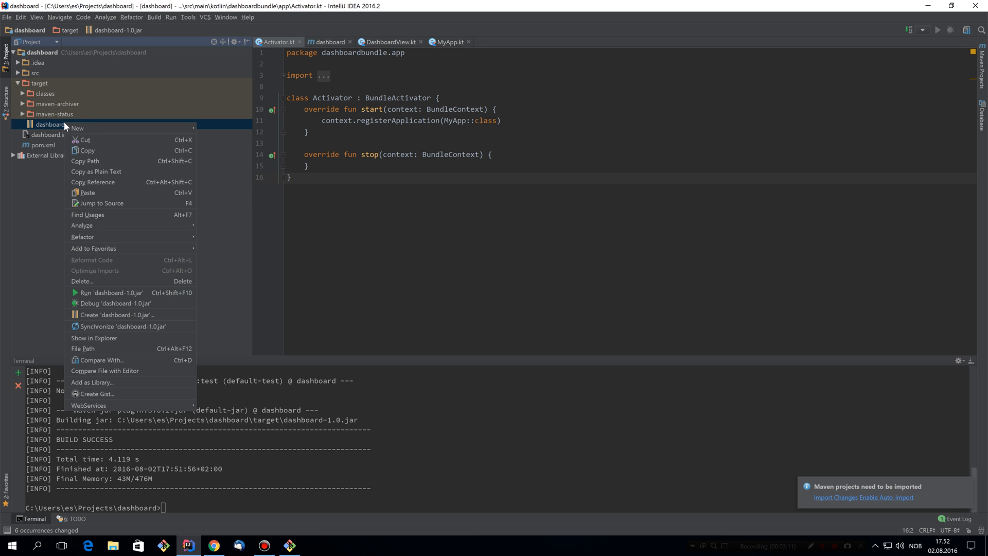
mouse_move(116, 303)
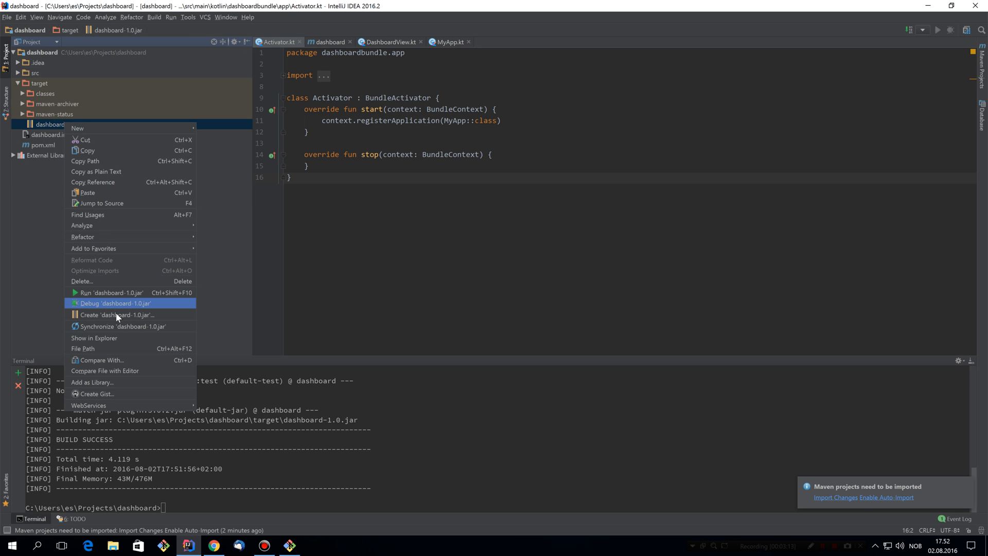
click(94, 338)
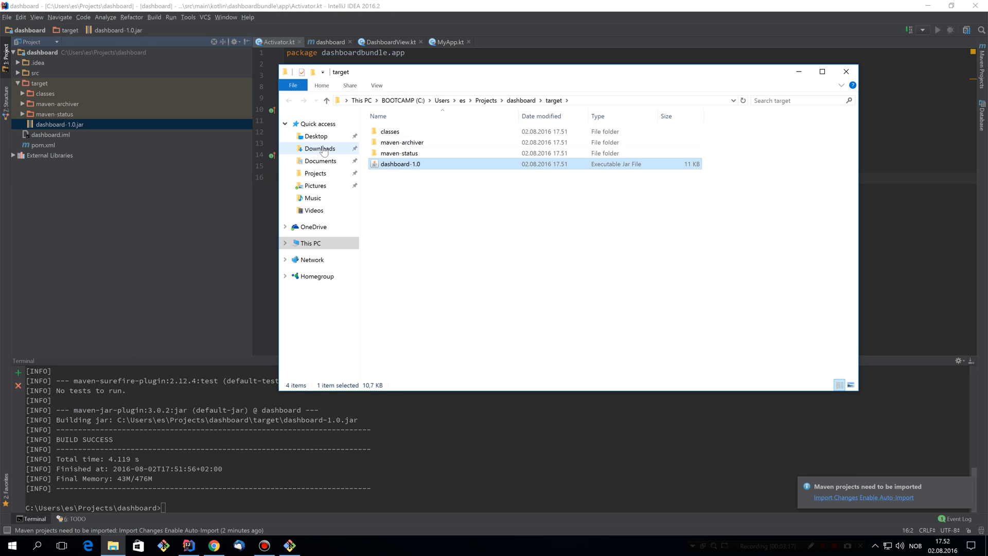
Step: Navigate from Downloads into the felix-framework-5.4.0 folder
click(320, 148)
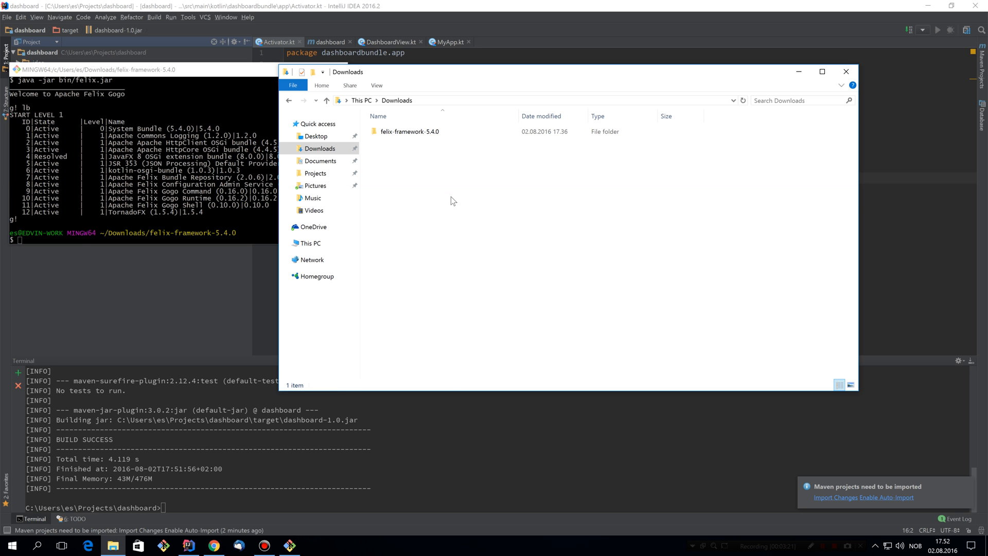
double_click(410, 131)
text(java -jar bin/felix.jar)
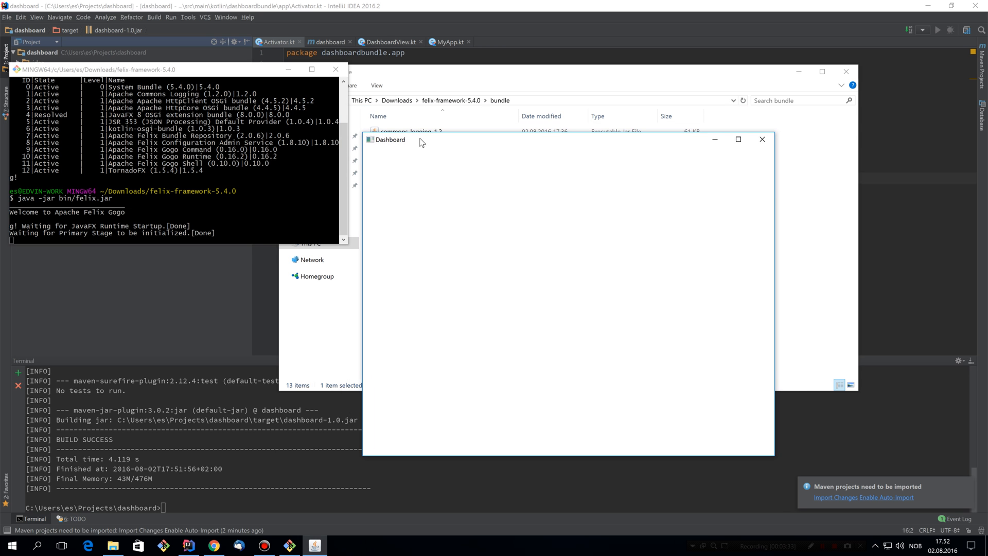
mouse_move(431, 172)
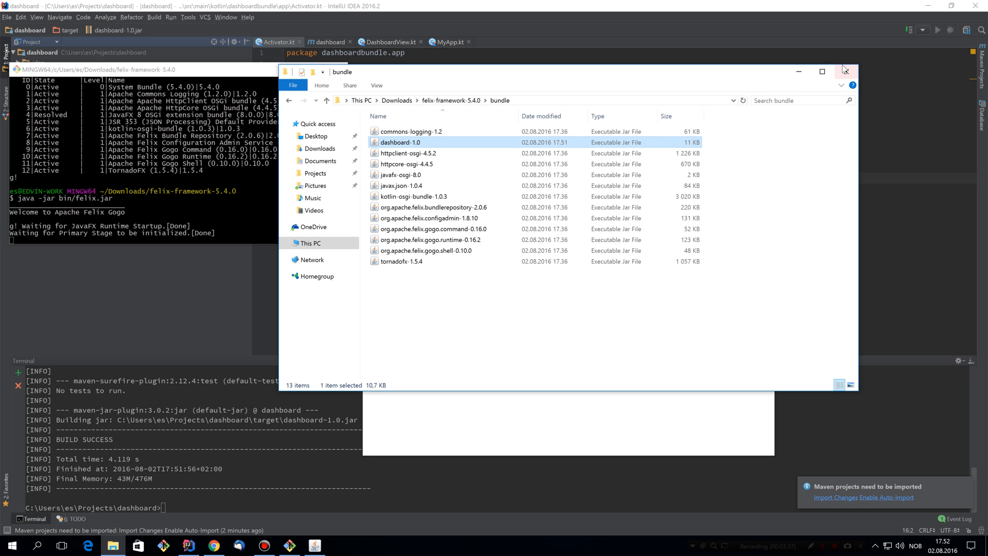
Step: Create a new project from the File menu, naming it piechartbundle
click(7, 17)
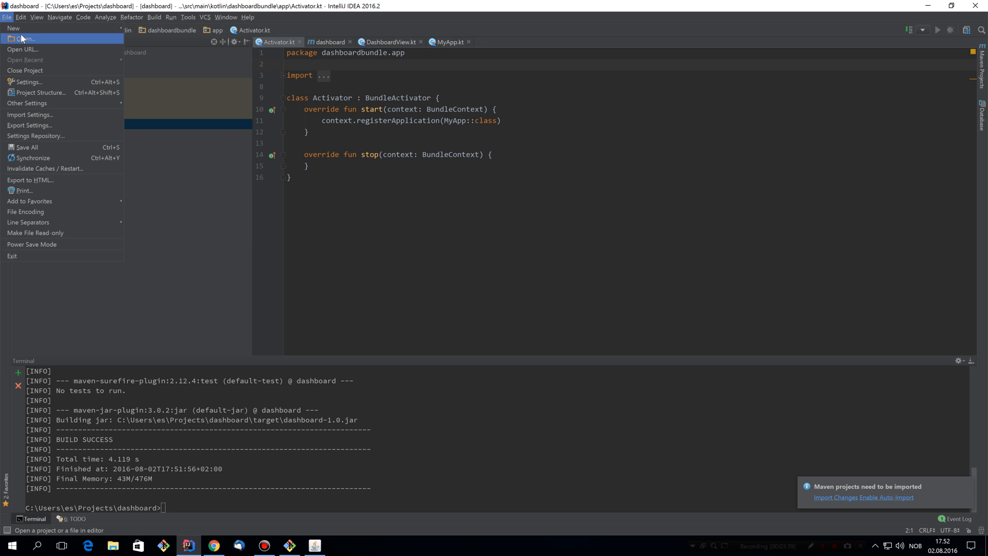
mouse_move(24, 28)
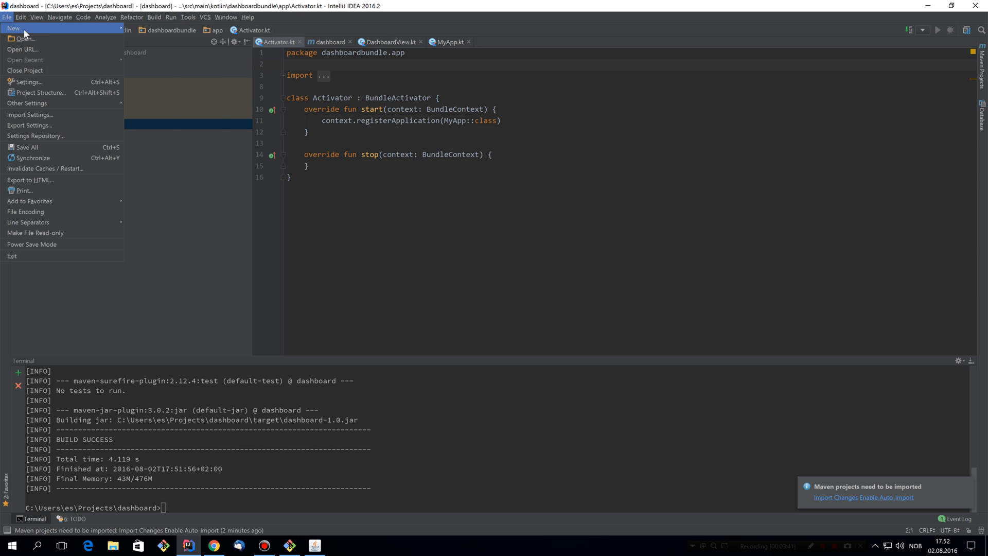
mouse_move(14, 30)
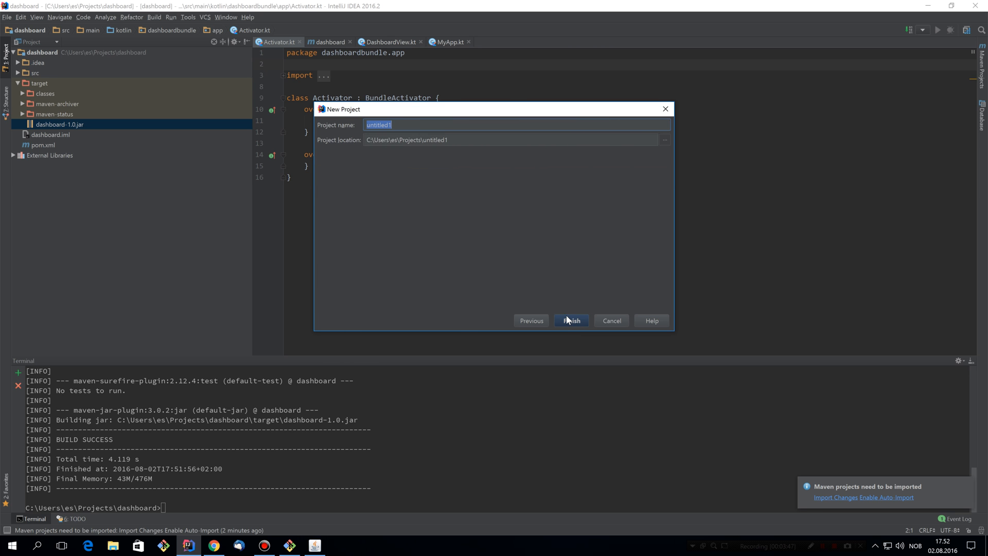
text(piechartbnundle)
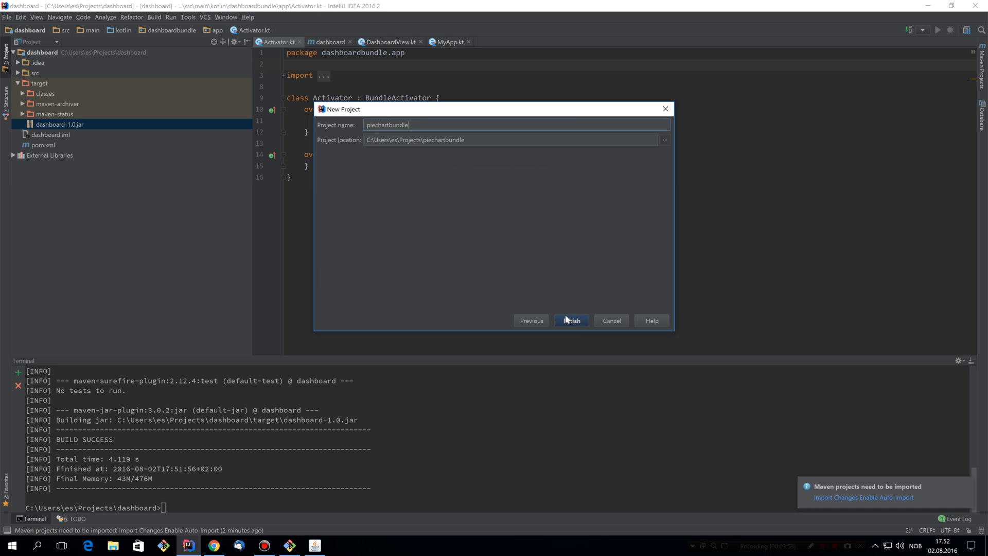
click(569, 320)
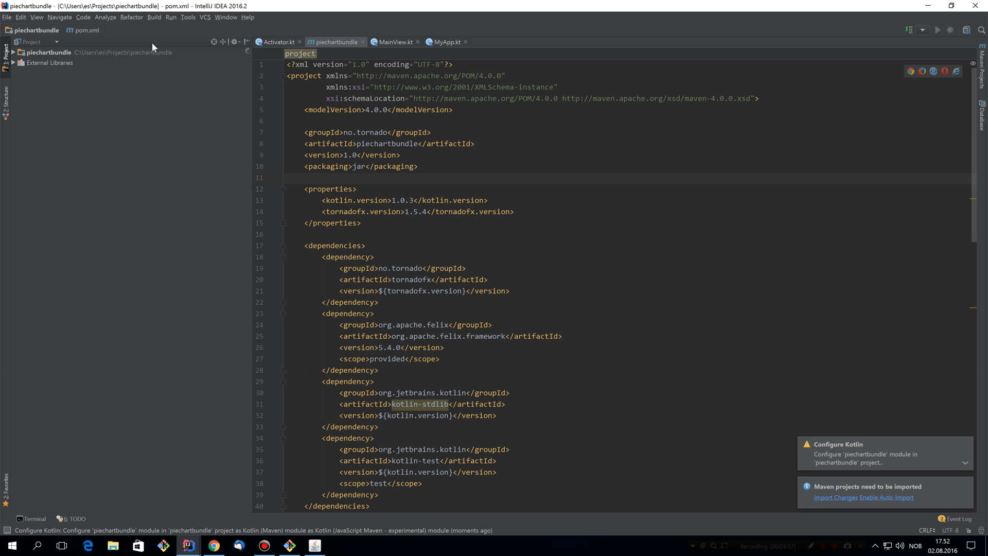
Step: Rename the MainView class and file to PieChartView, then return to the TornadoFX wiki
click(393, 41)
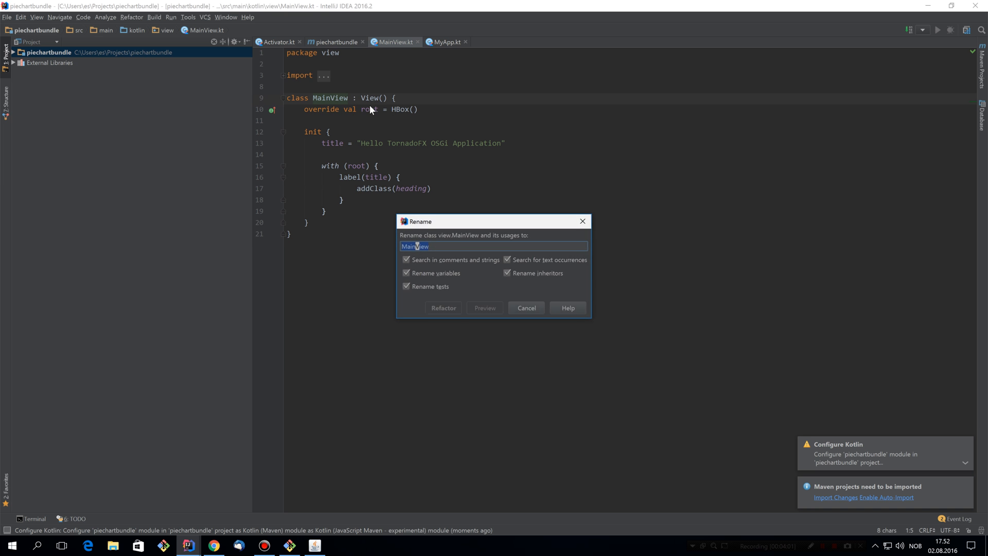
text(PieChartView)
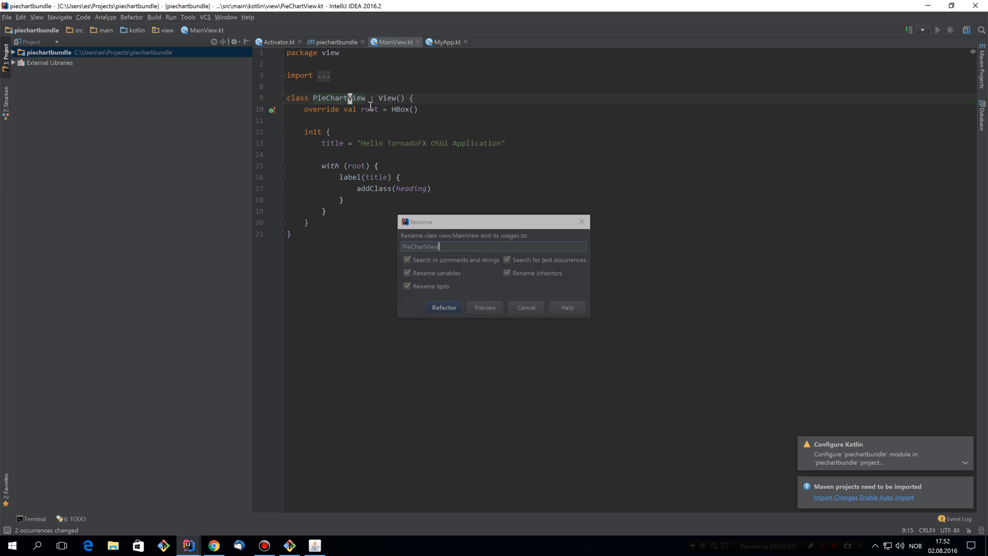
click(443, 308)
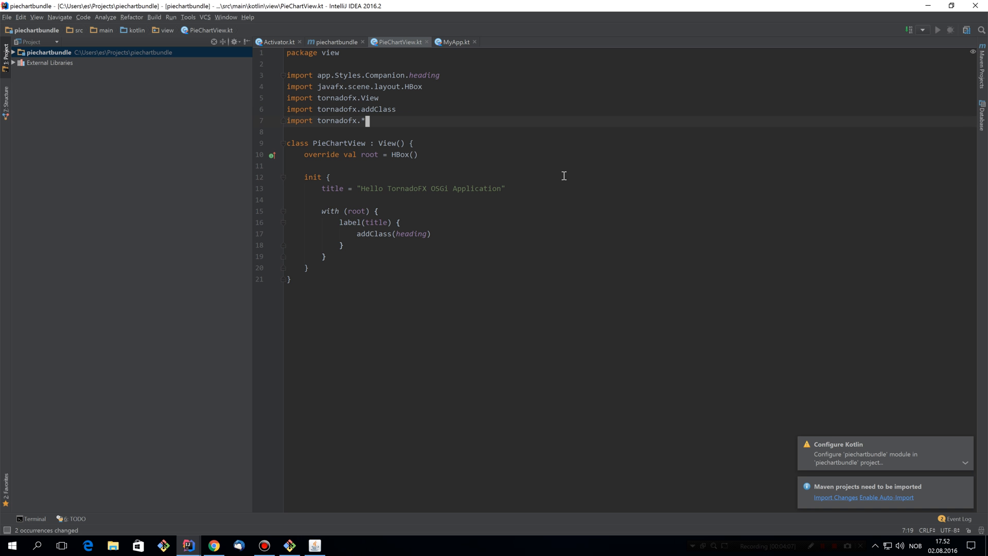
mouse_move(328, 469)
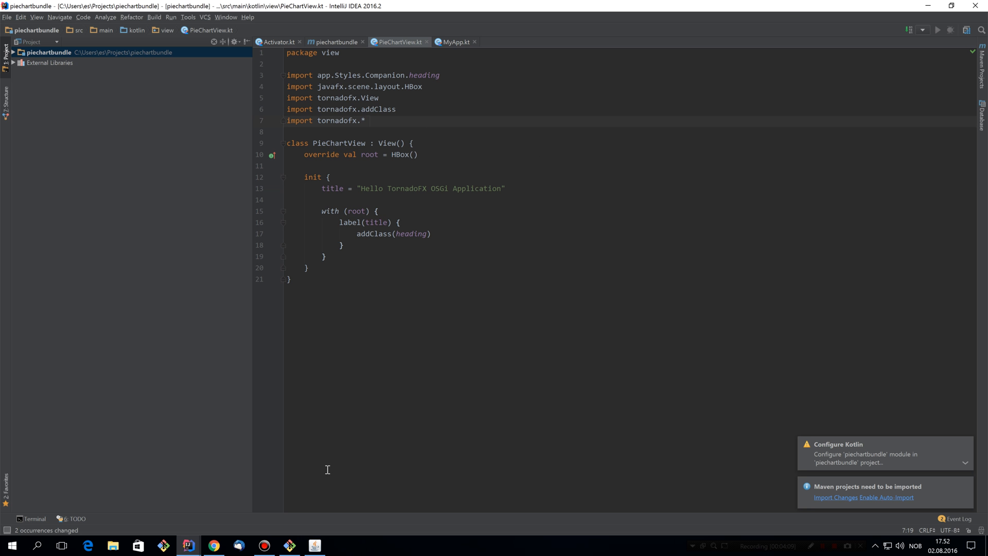
click(213, 545)
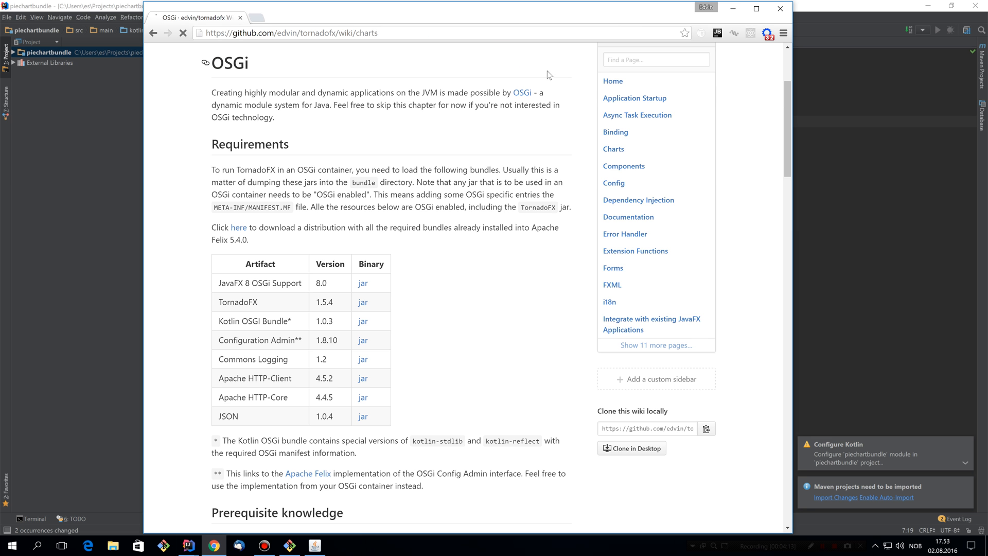
Step: Go to the wiki's Charts page and select the PieChart example code
click(612, 149)
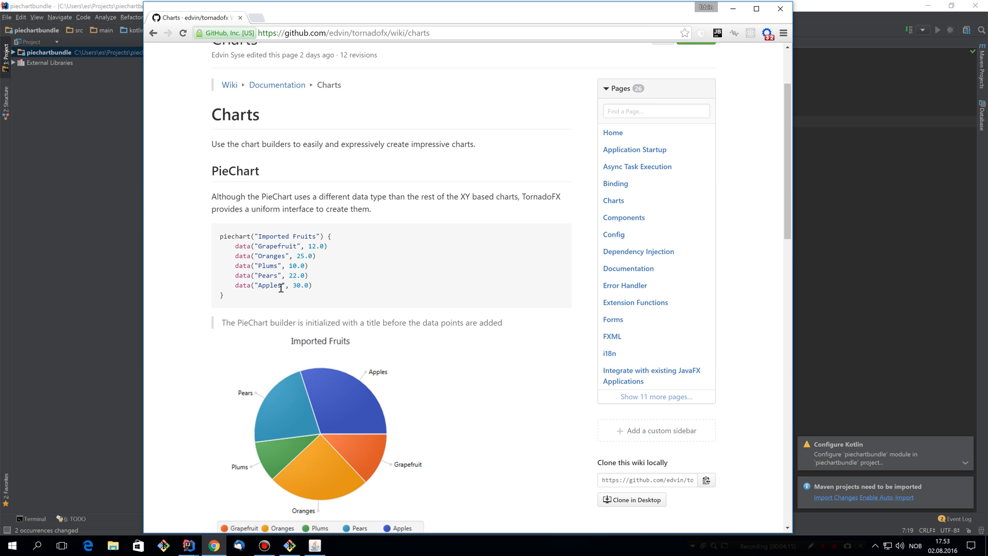
click(187, 545)
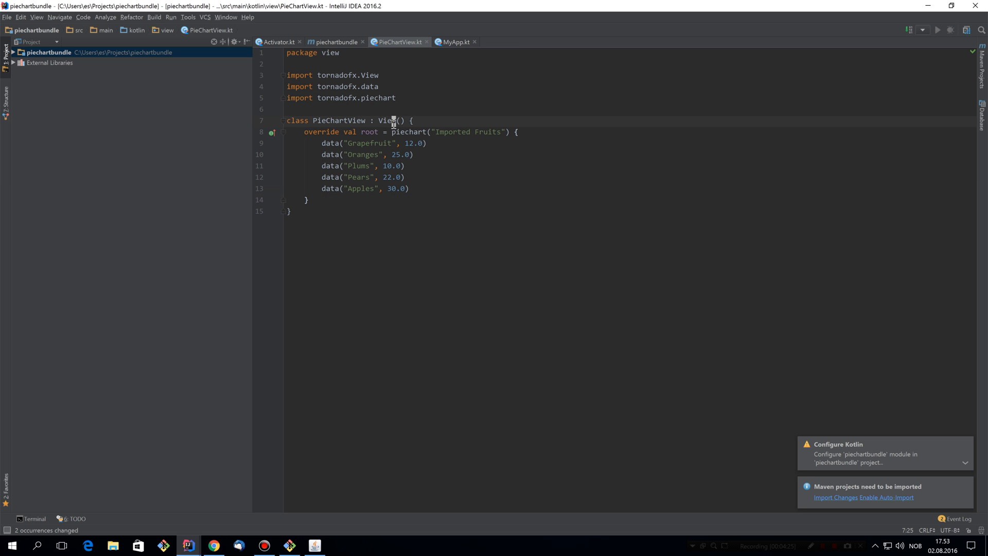
mouse_move(458, 148)
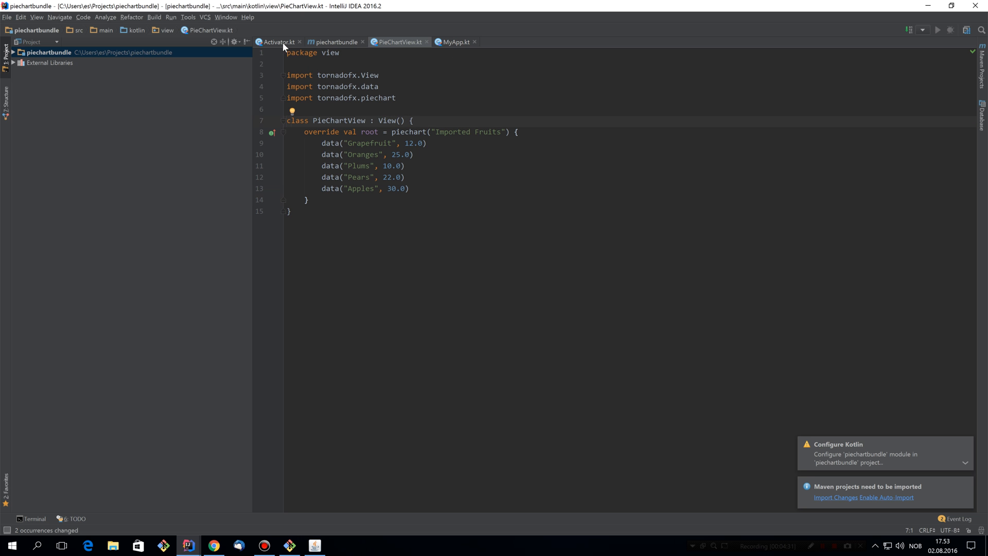
Step: Make the Activator register only PieChartView as the dashboard view, removing registerApplication
click(277, 41)
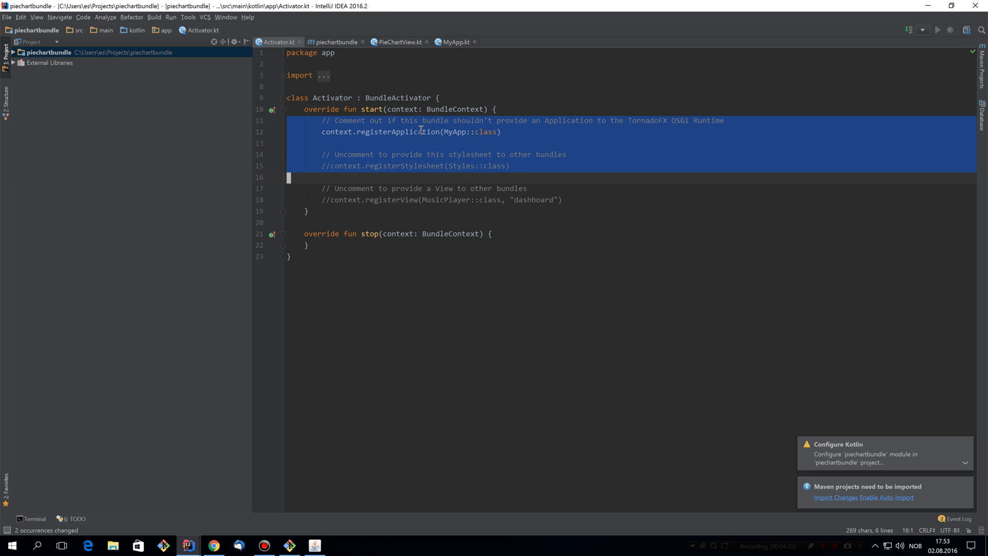
key(Delete)
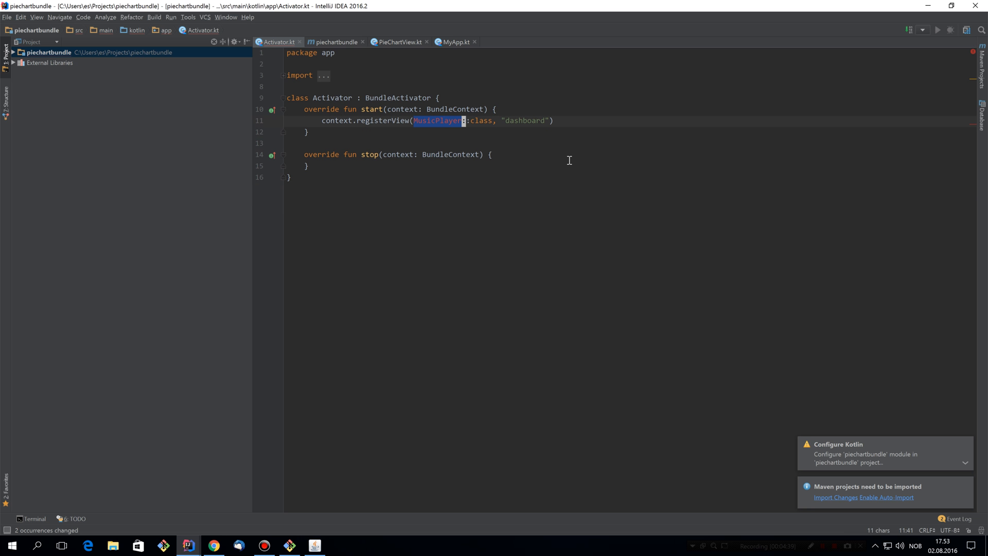
text(PieChartView)
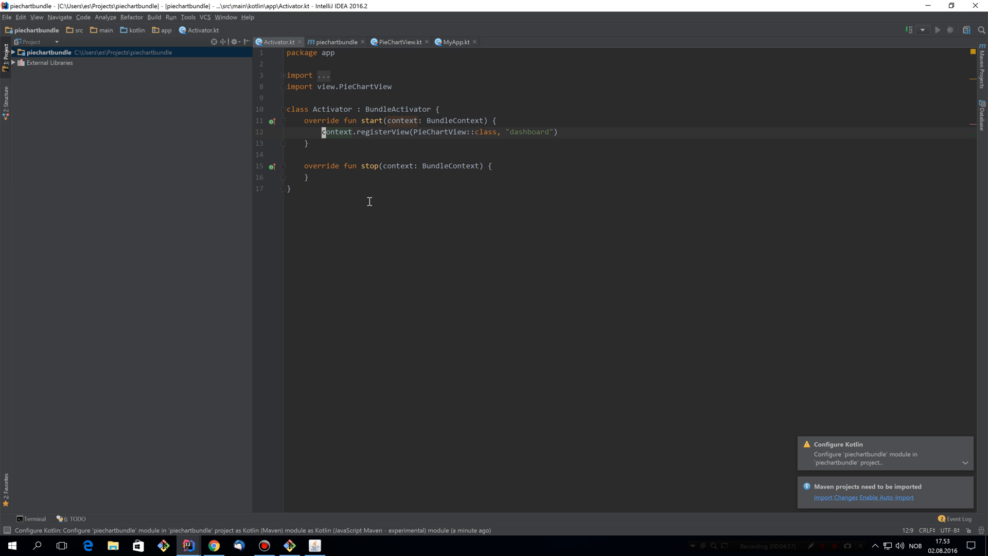
Step: Run mvn package for piechartbundle in the terminal until BUILD SUCCESS
click(32, 519)
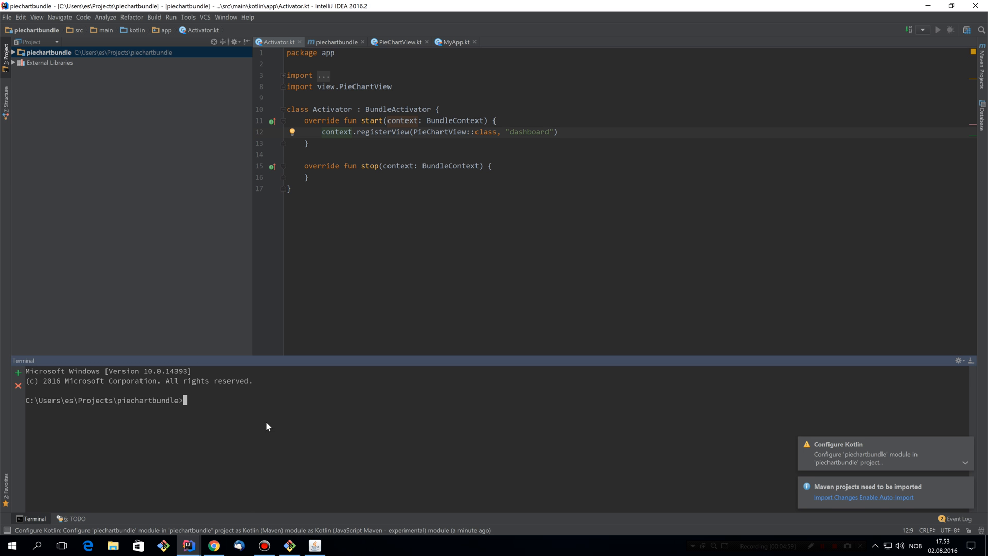
text(mvn package)
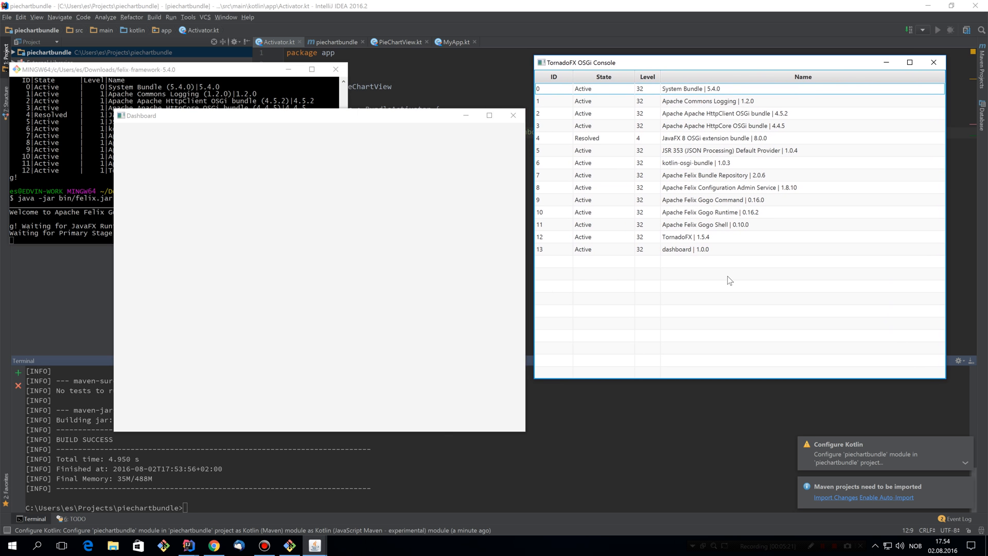
mouse_move(716, 271)
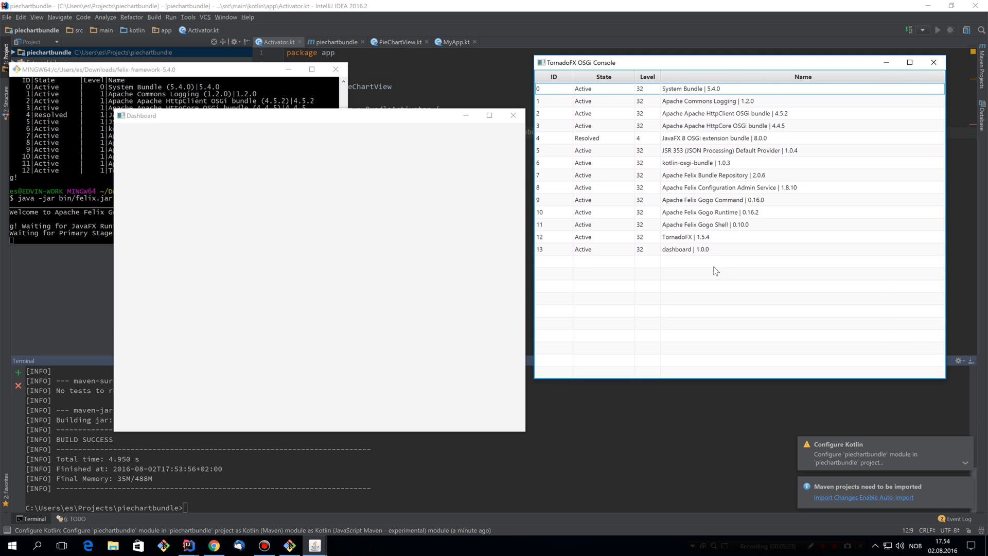
mouse_move(569, 458)
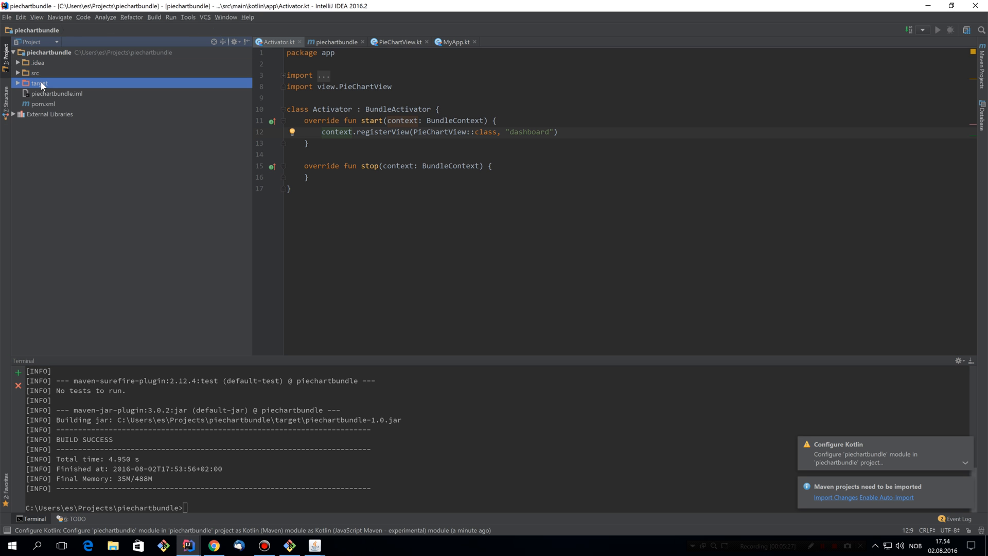
Step: Reveal target/piechartbundle-1.0.jar in Explorer for dropping into the OSGi Console
right_click(56, 124)
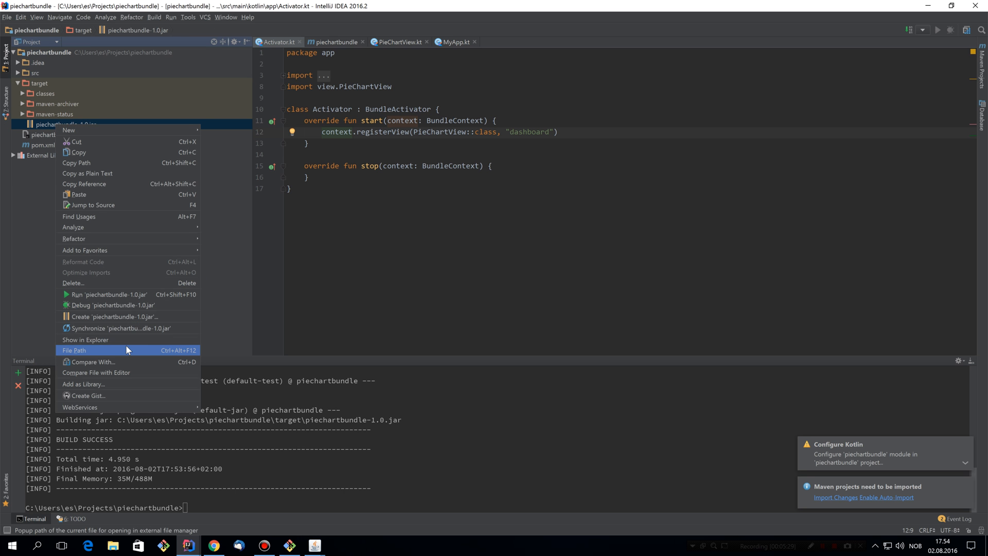
click(85, 340)
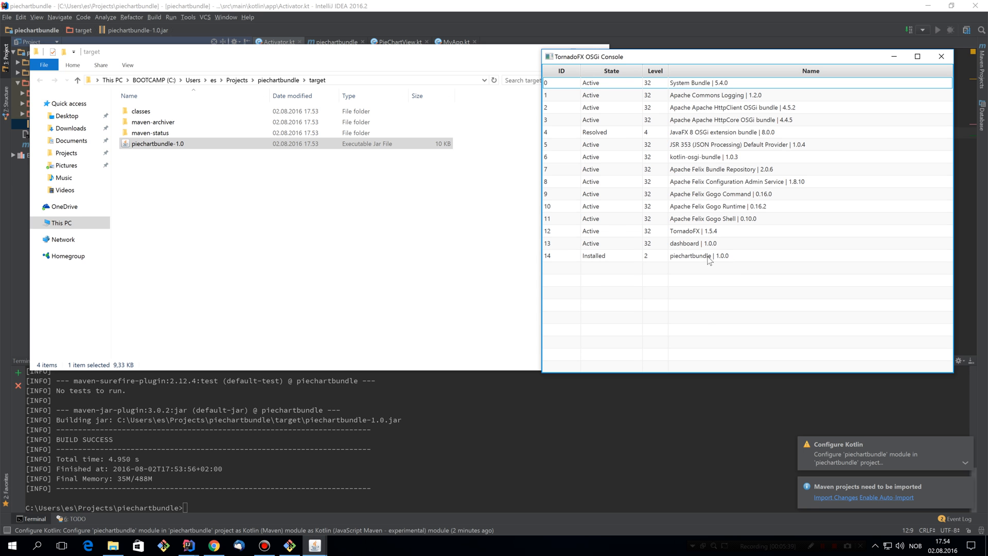
mouse_move(530, 58)
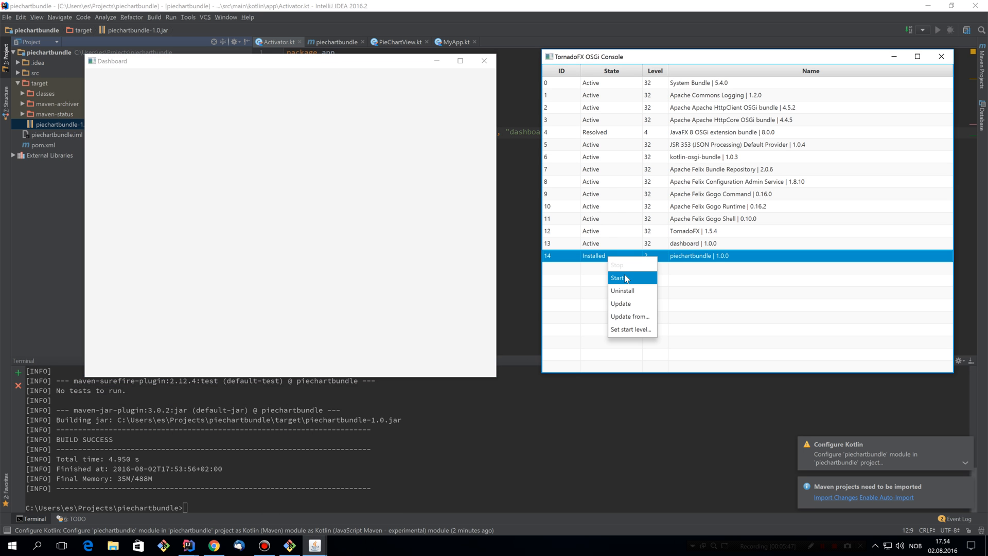
Step: Start bundle 14, piechartbundle, to display the Imported Fruits pie chart
click(618, 278)
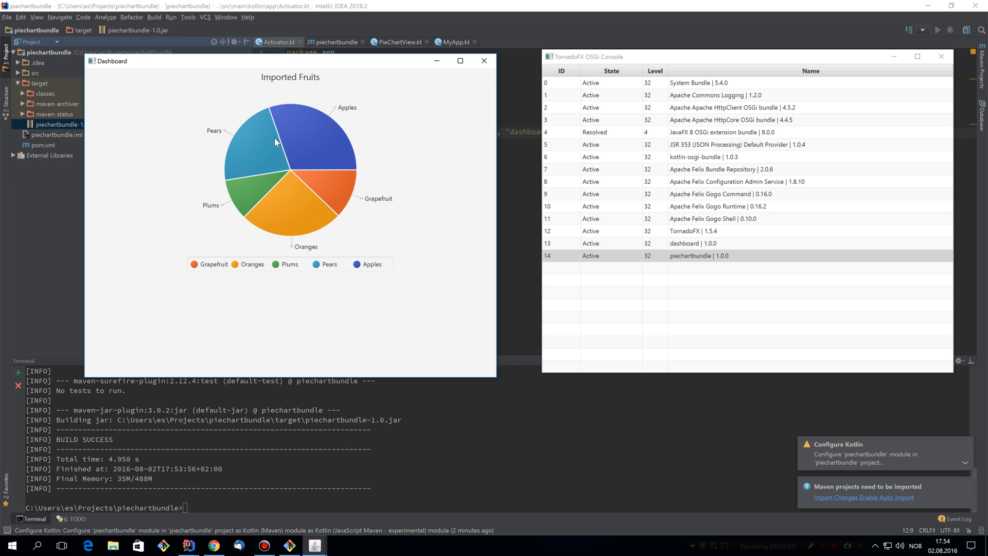
mouse_move(304, 148)
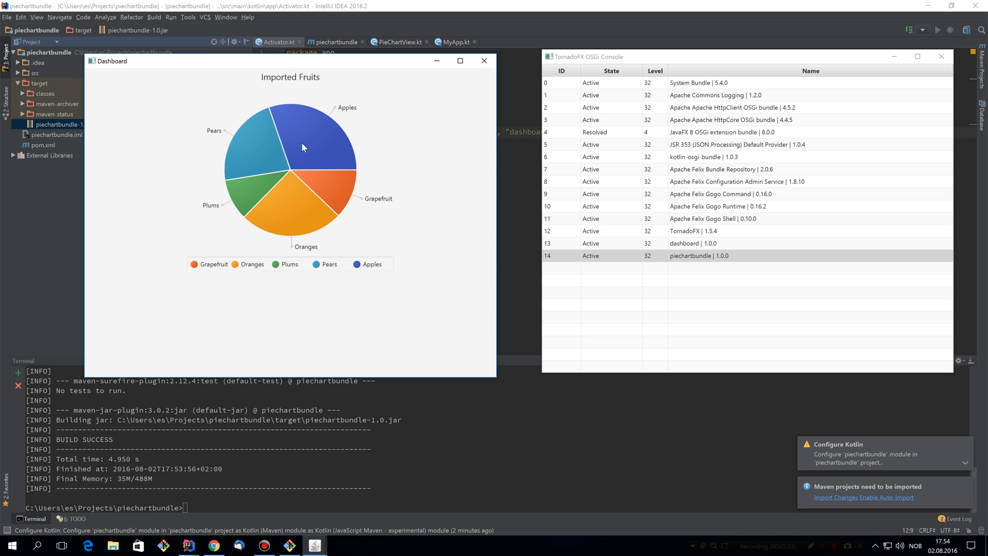
mouse_move(421, 94)
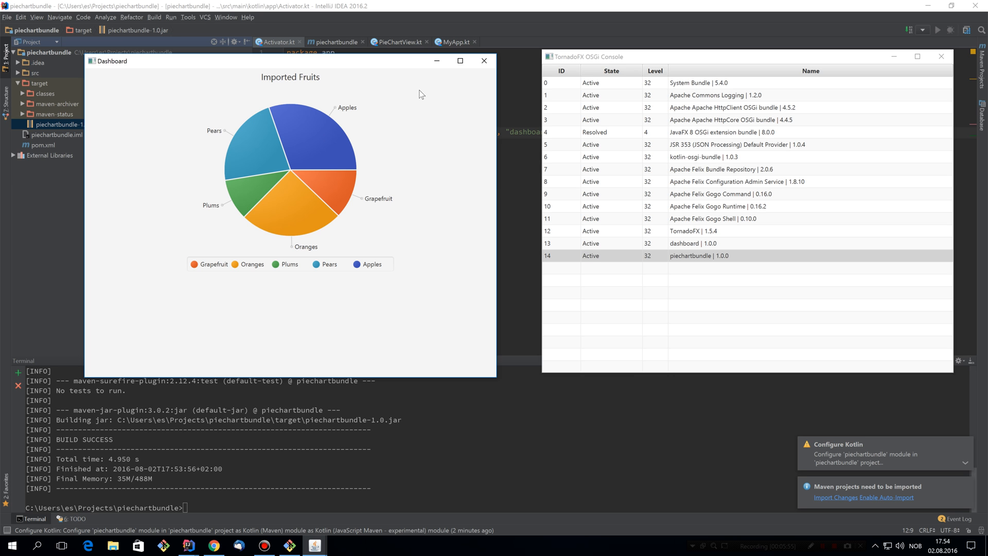
mouse_move(530, 90)
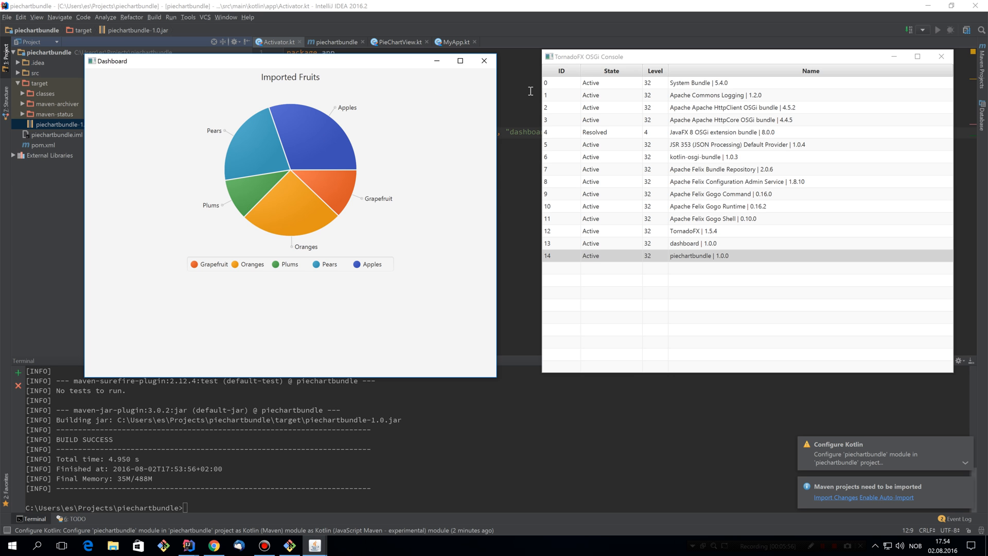
Step: Create project barchartbundle from the tornadofx-maven-osgi-project template
click(6, 17)
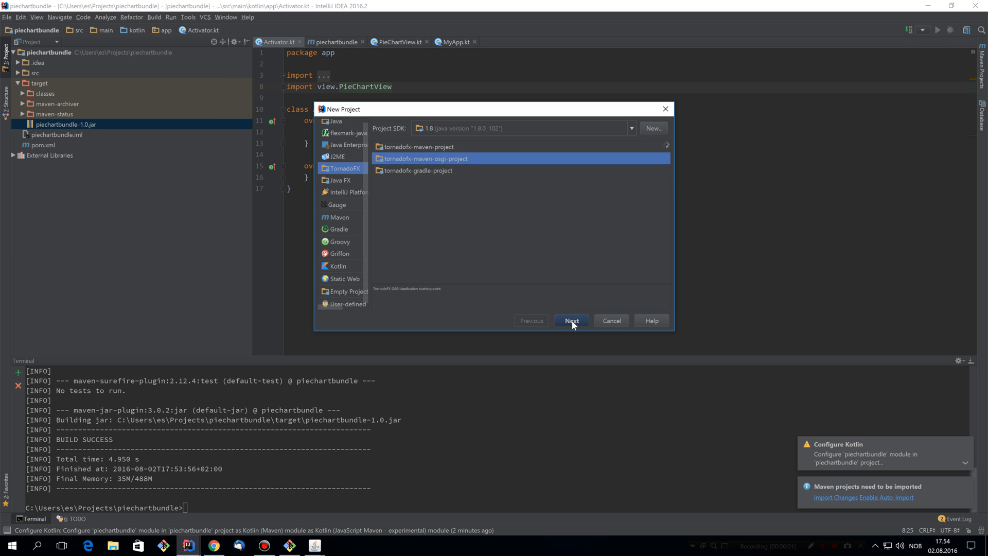
click(570, 321)
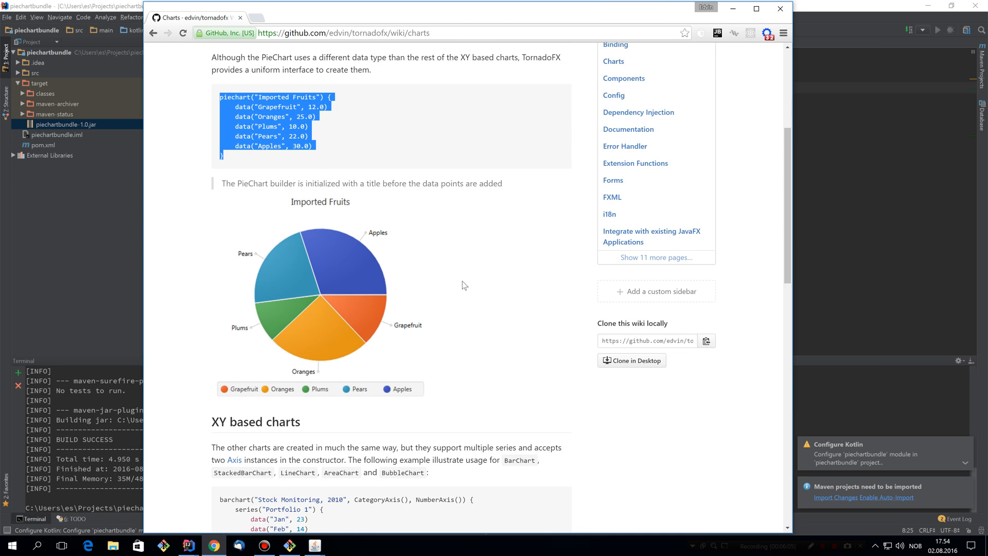
scroll(down, 3)
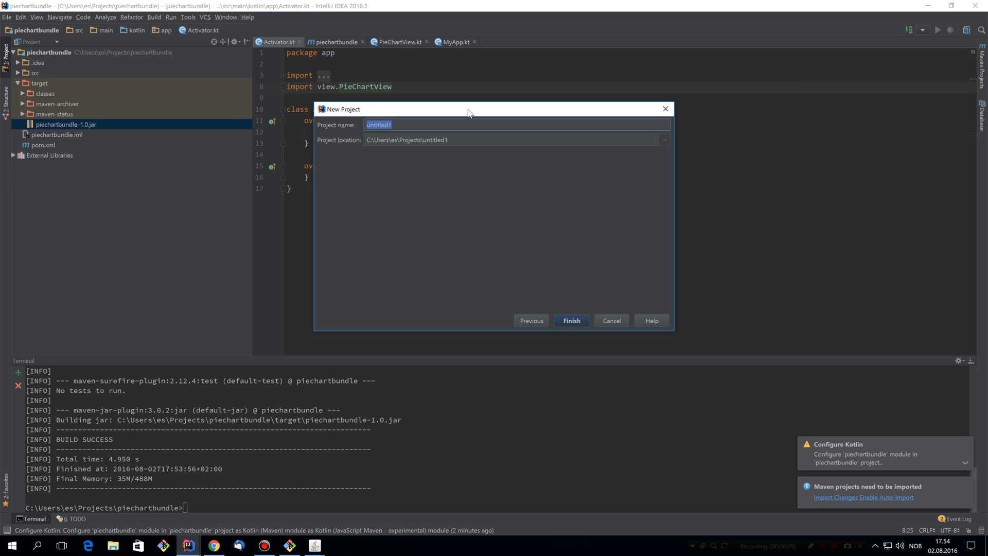
text(barchartbundle)
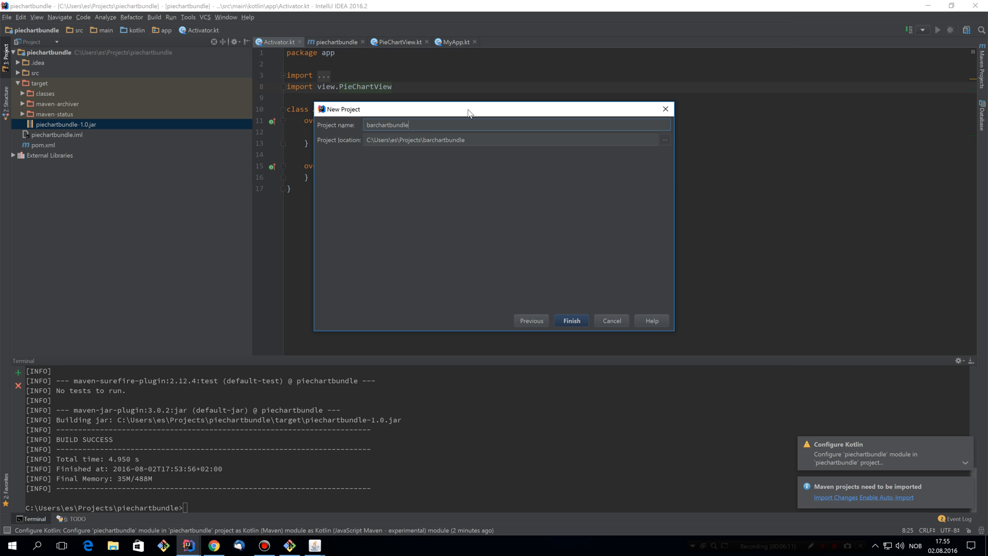
click(570, 320)
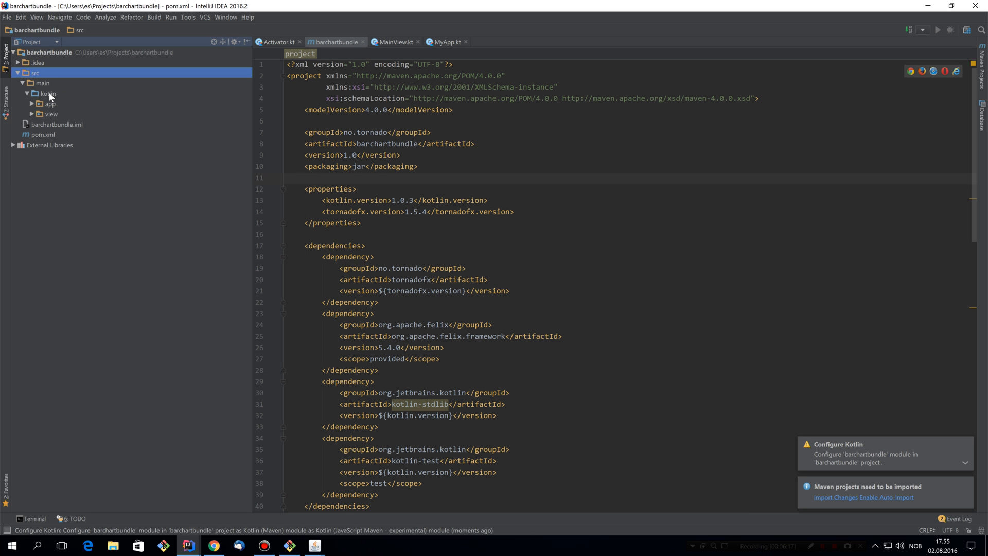
Step: Add a barchartbundle package under kotlin, place app inside it, and open MainView
right_click(48, 93)
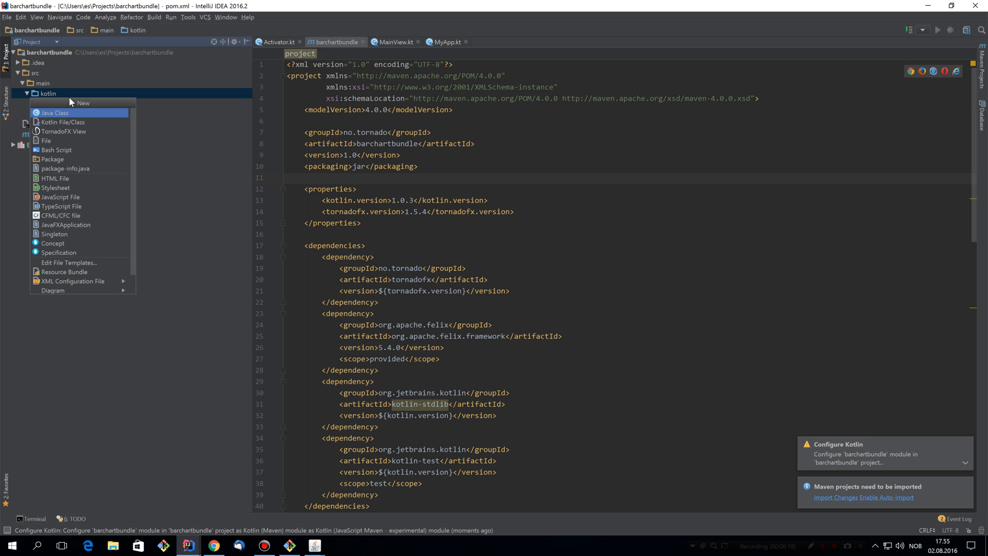
click(53, 159)
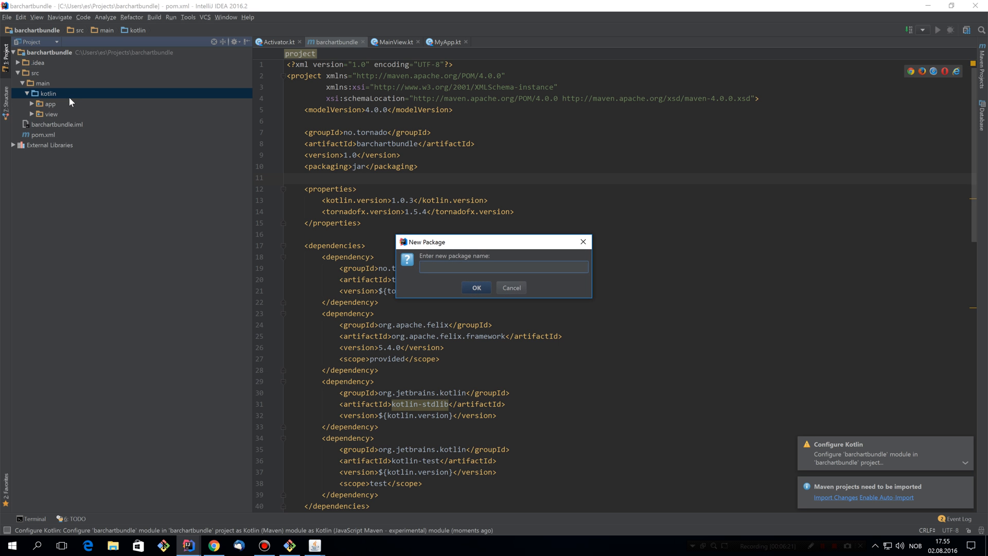
text(barchartbundle)
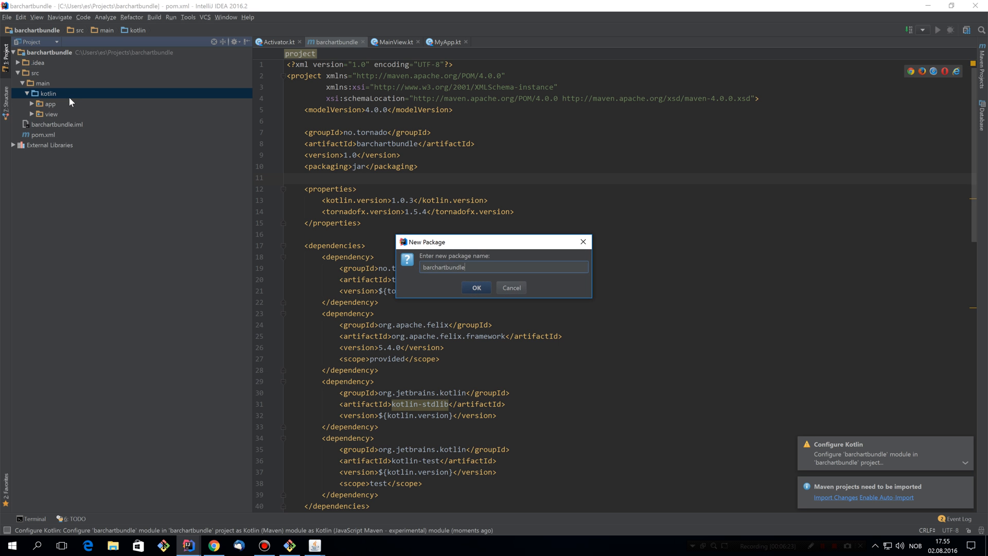
click(475, 287)
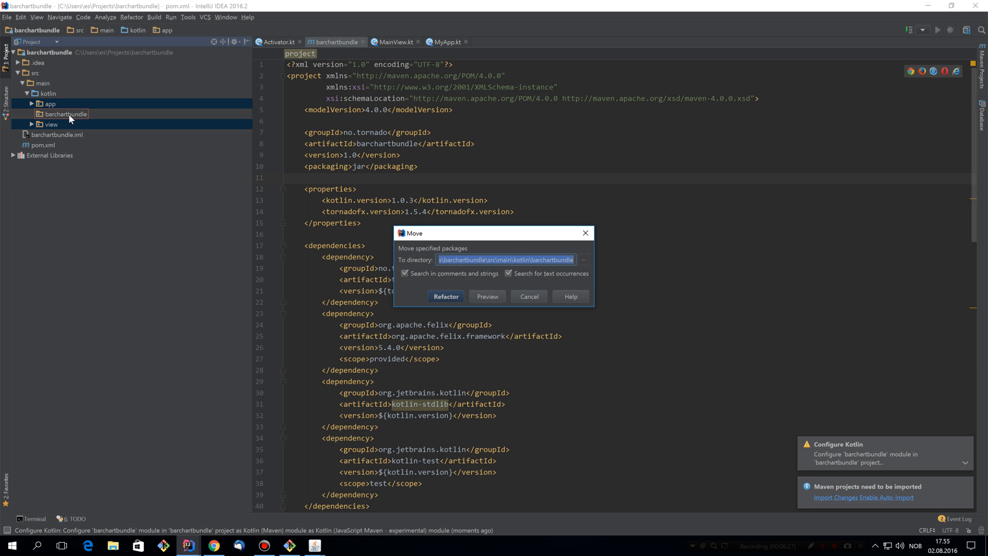
click(445, 297)
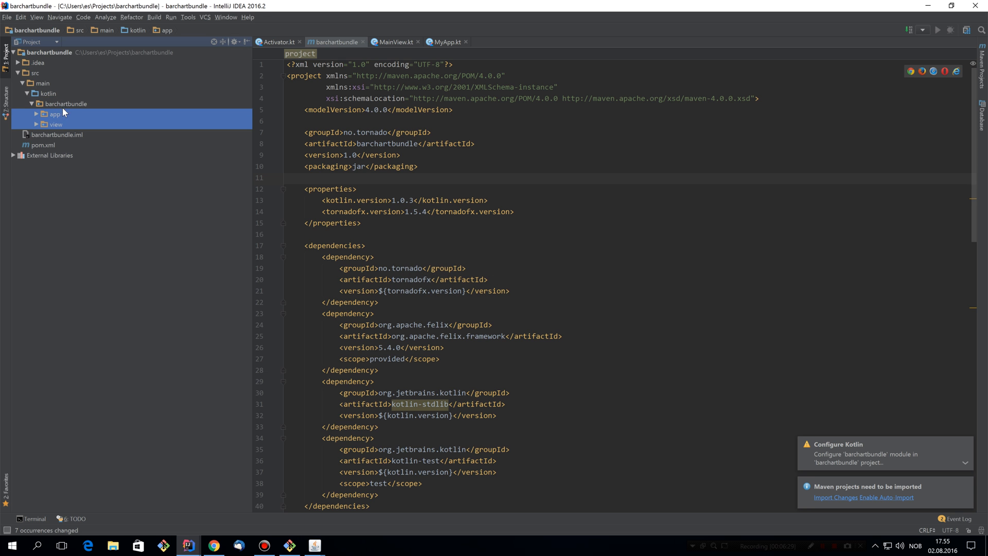
click(396, 42)
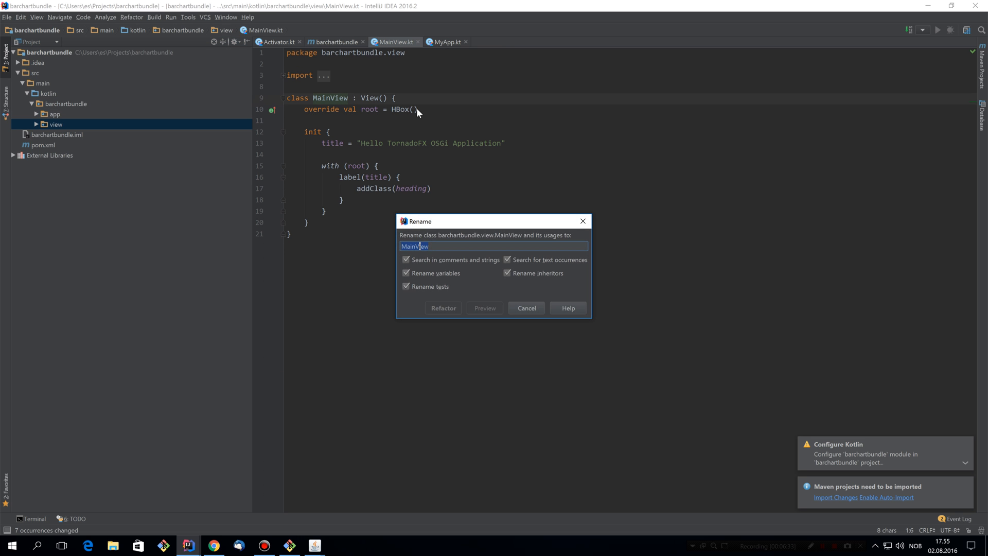
Step: Rename MainView to BartChartView and import NumberAxis for the bar chart code
text(BartChartV)
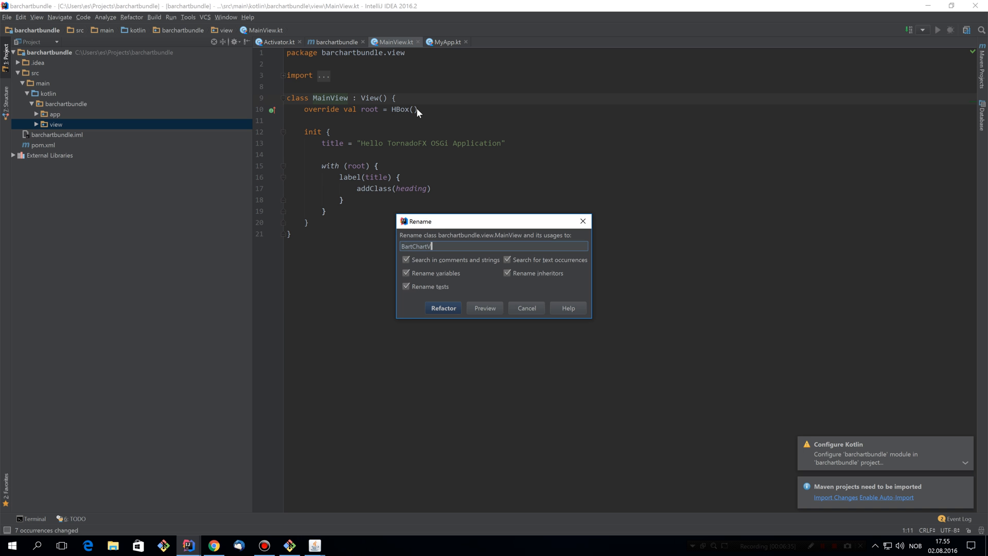
click(443, 308)
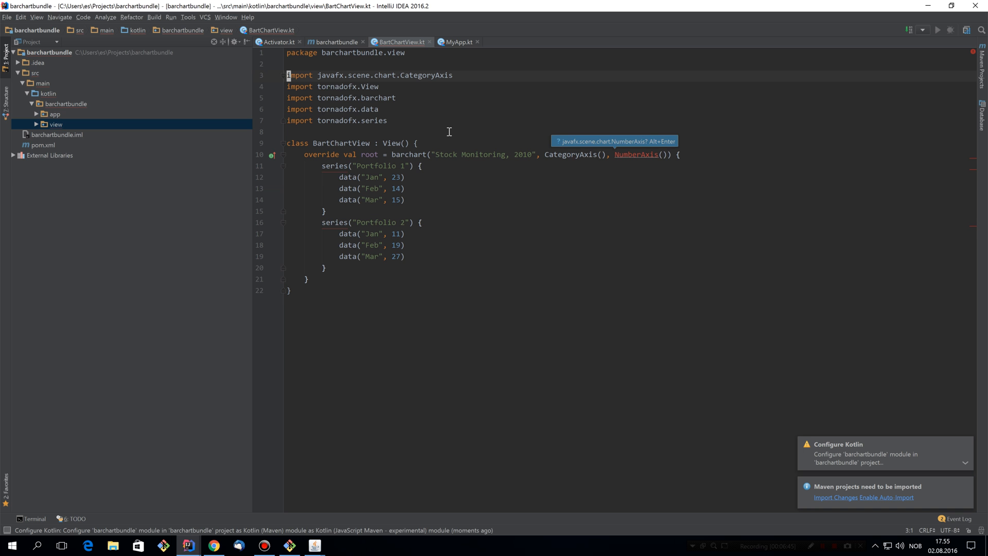
key(Alt+Enter)
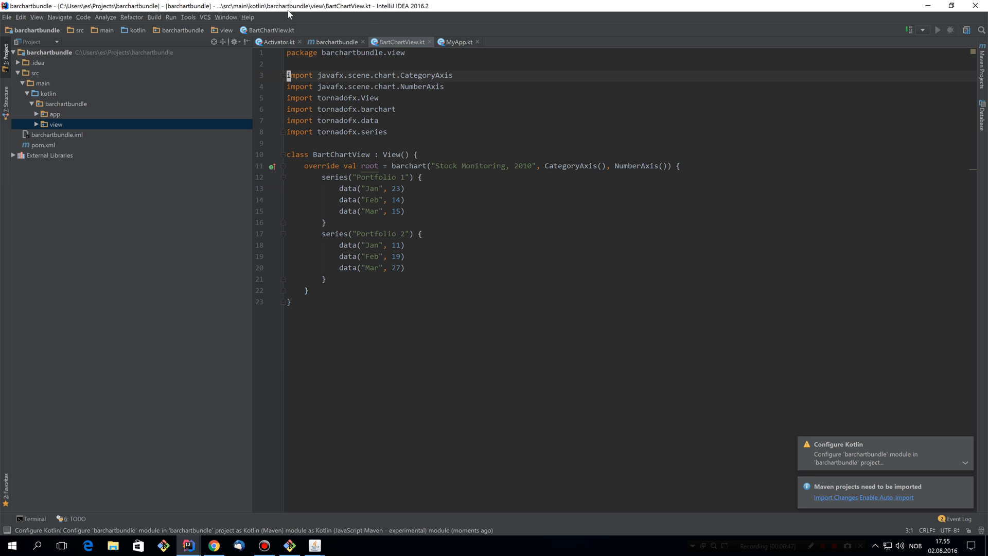
Step: Register BartChartView as the dashboard view in the Activator and open the terminal
double_click(340, 154)
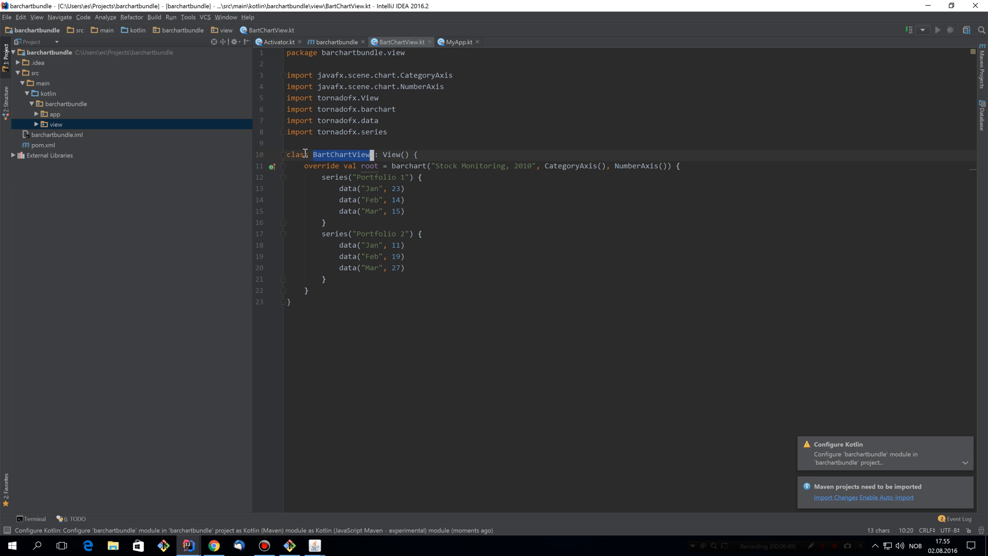
click(276, 42)
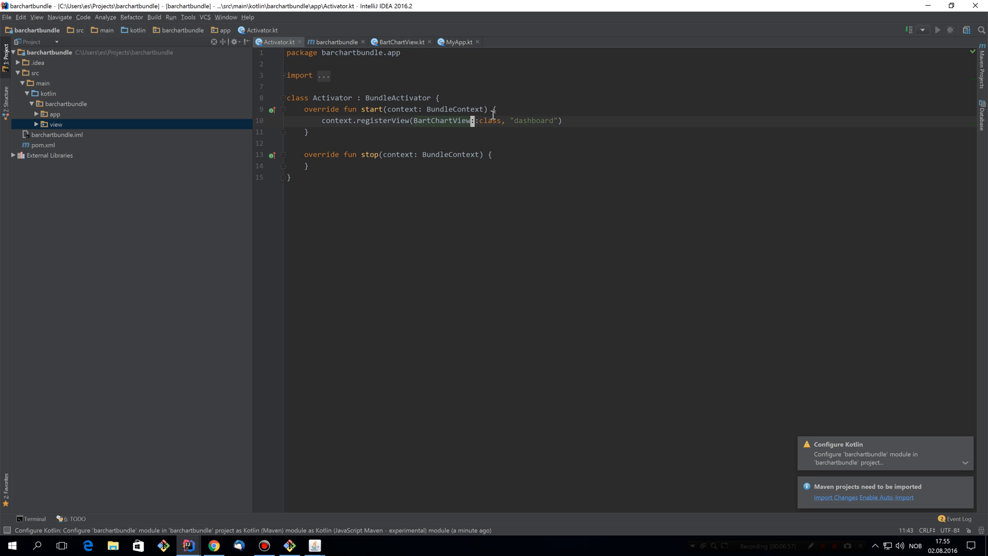
click(32, 519)
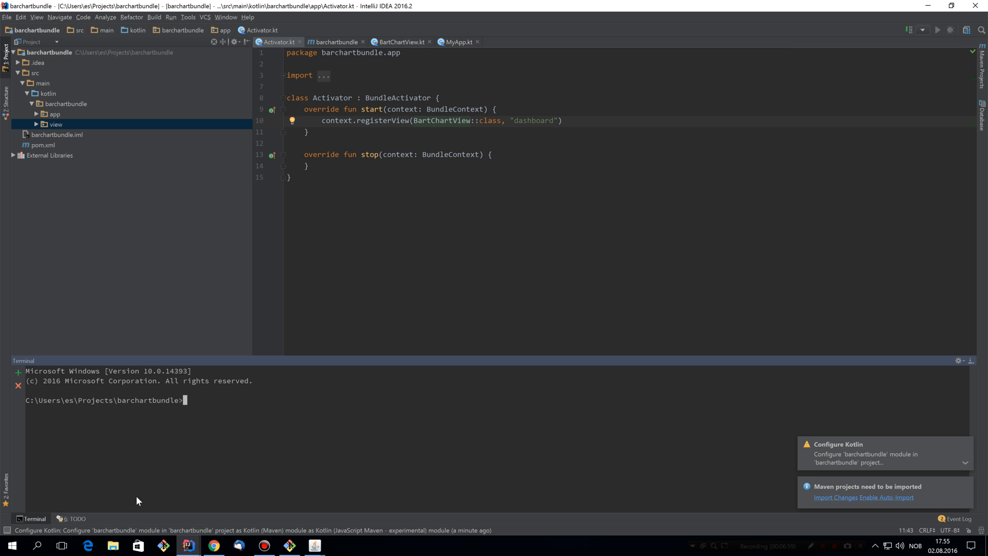
Step: Build barchartbundle with mvn clean install and reveal barchartbundle-1.0.jar in Explorer
text(mc)
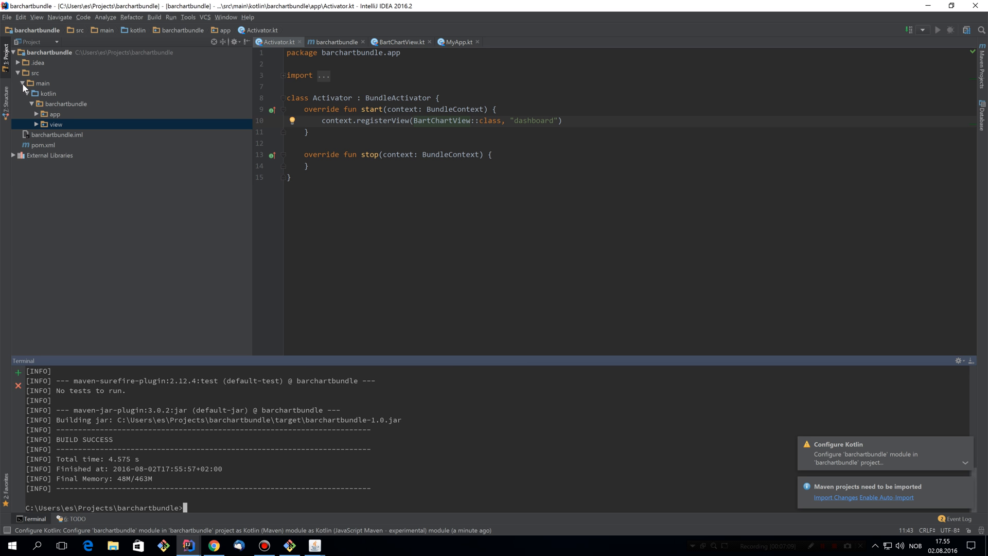
click(43, 83)
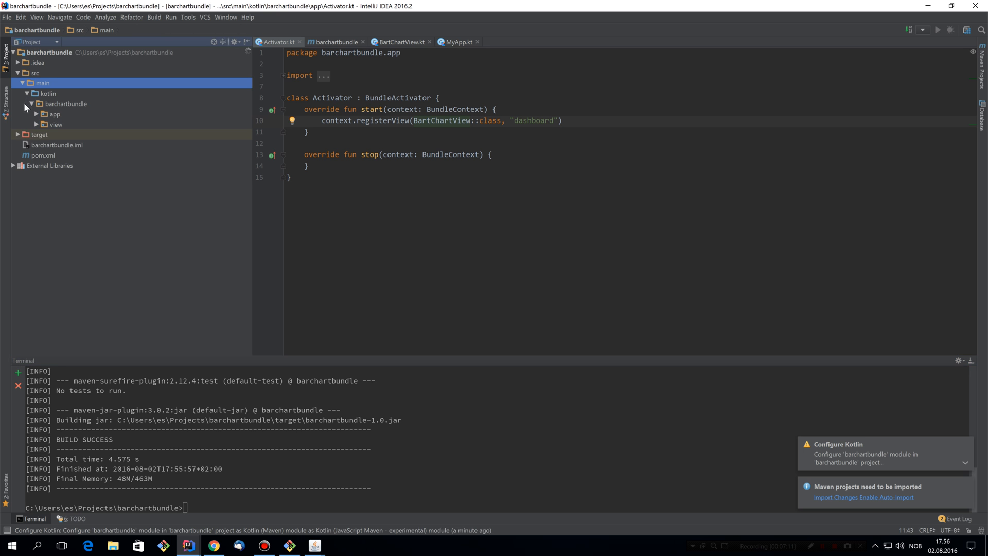
right_click(66, 176)
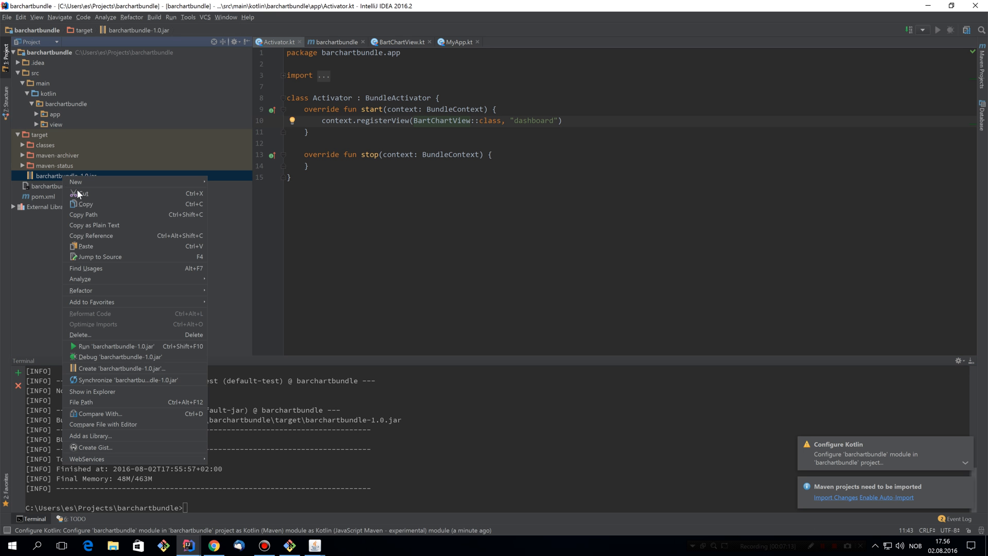
click(92, 391)
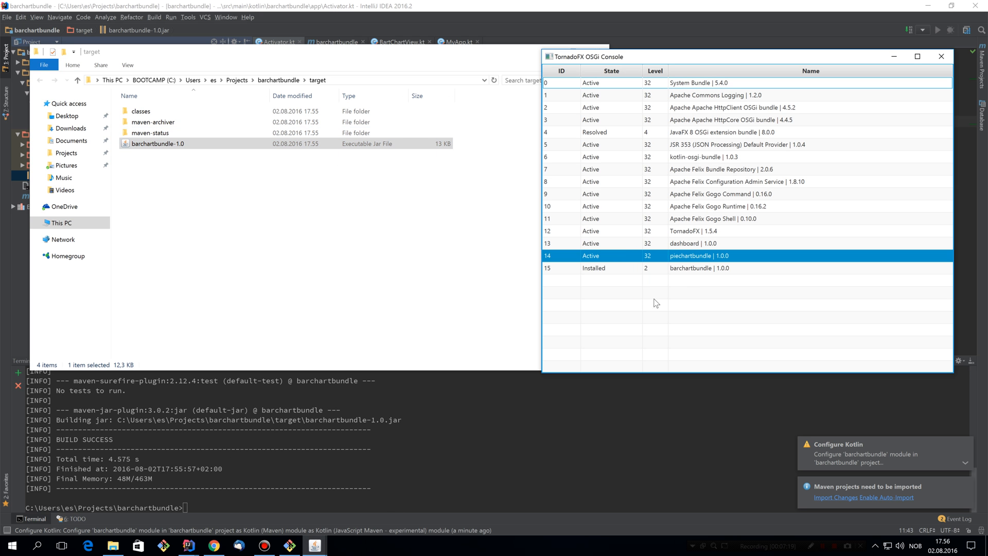
mouse_move(314, 546)
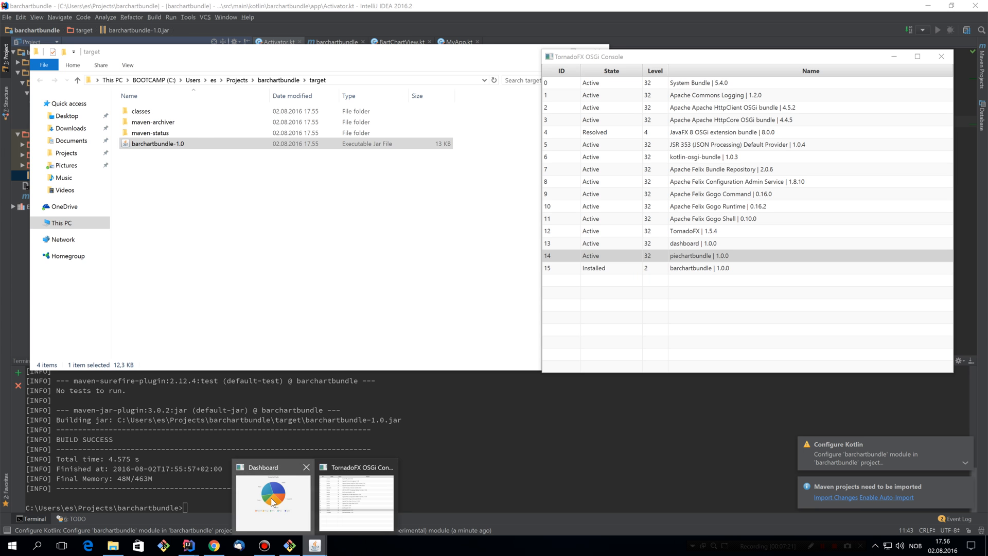
Step: Start barchartbundle and restart piechartbundle so both bundles are Active with both charts shown
click(273, 501)
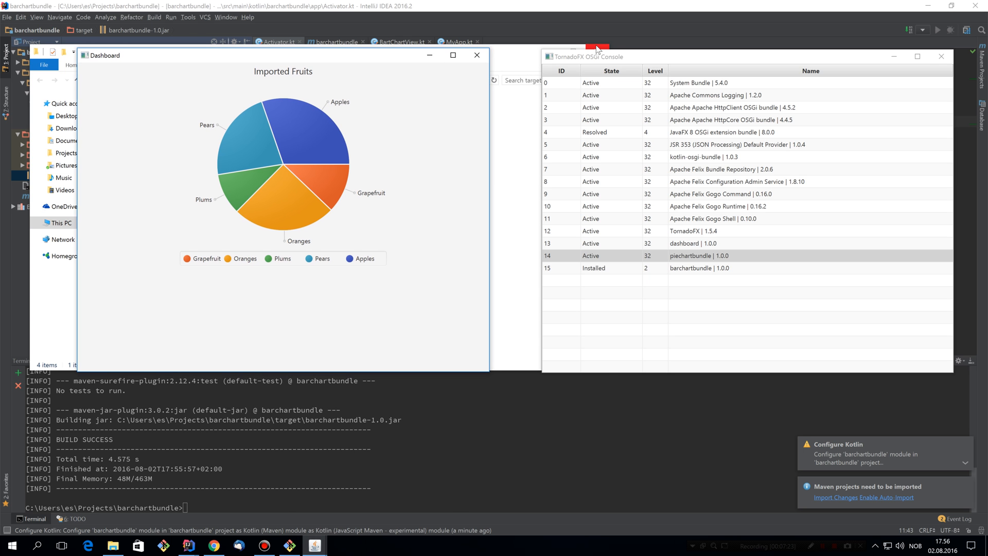
right_click(699, 268)
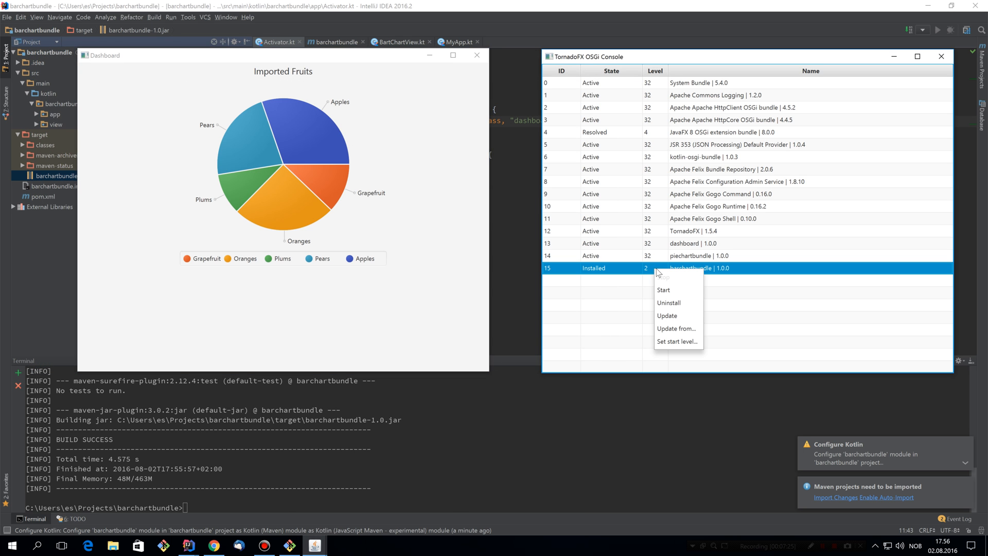
click(662, 290)
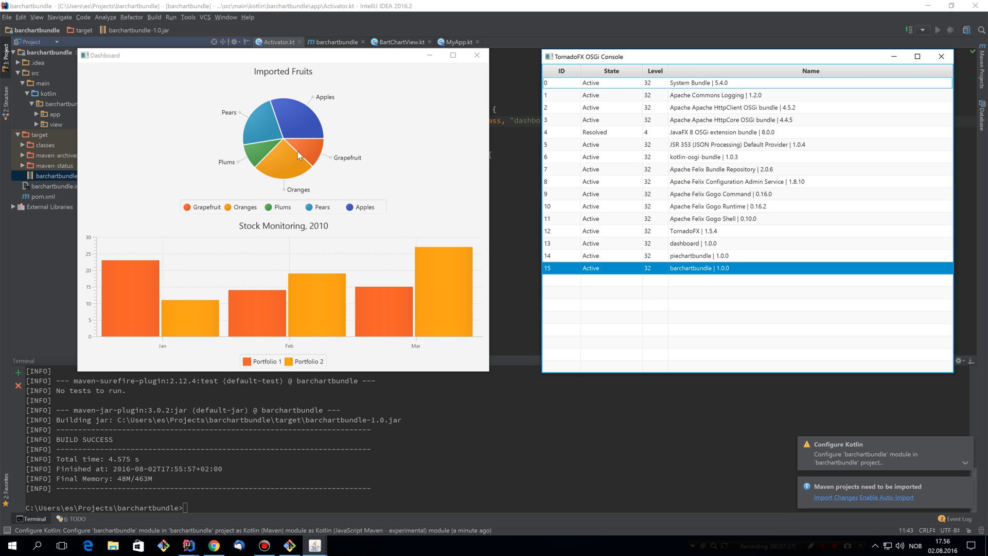
mouse_move(698, 265)
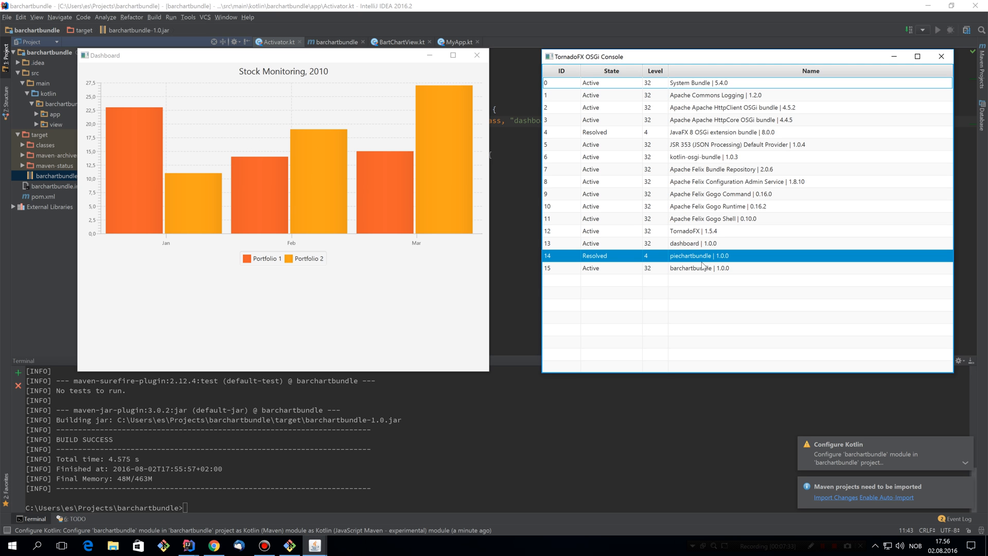
right_click(700, 255)
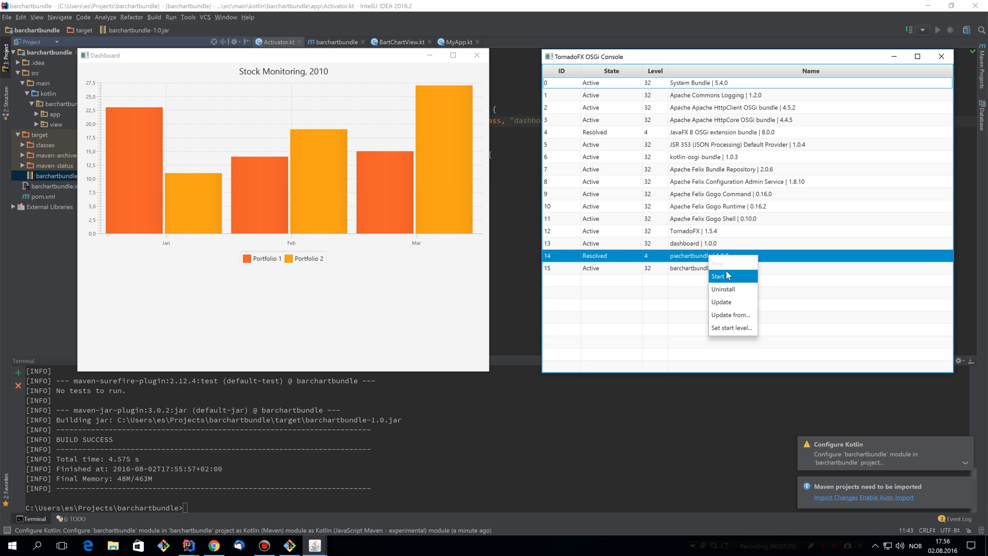
click(717, 276)
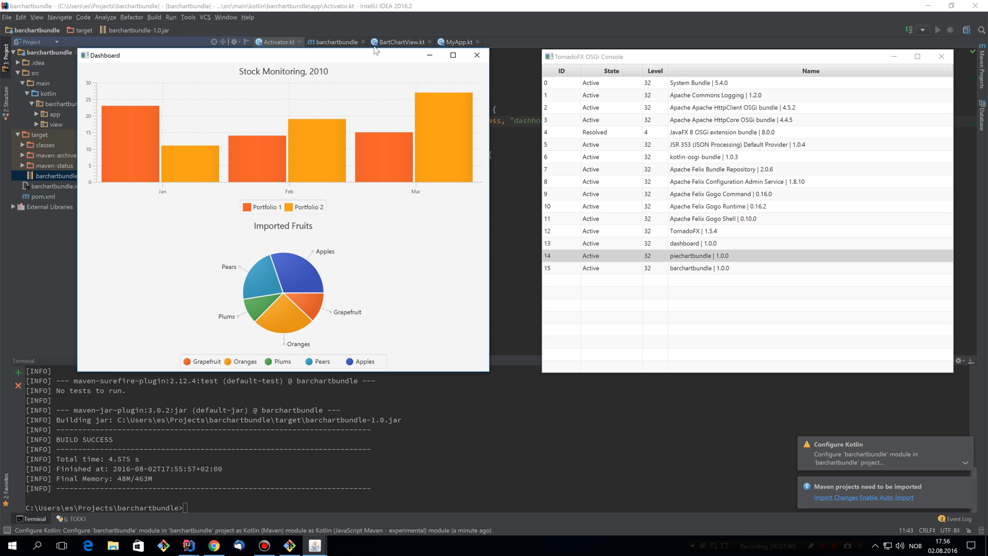
Step: Move the Dashboard beside the console and stop the dashboard bundle, leaving it Resolved
drag(375, 55, 387, 60)
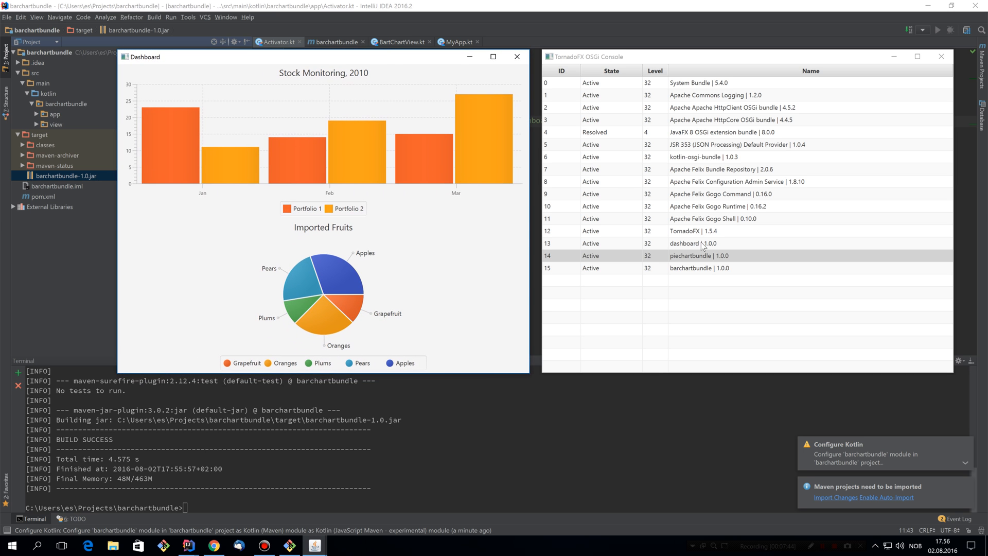
click(701, 243)
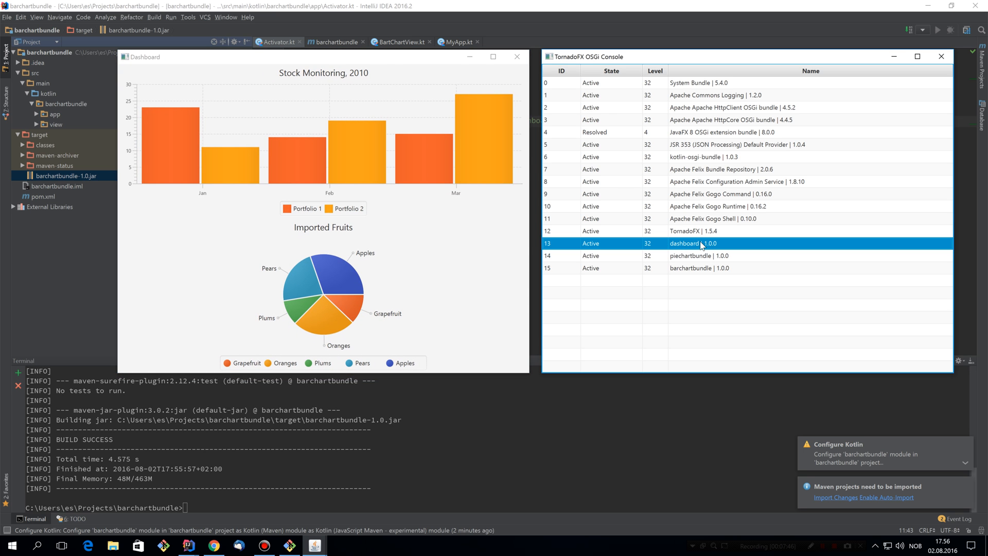
right_click(699, 243)
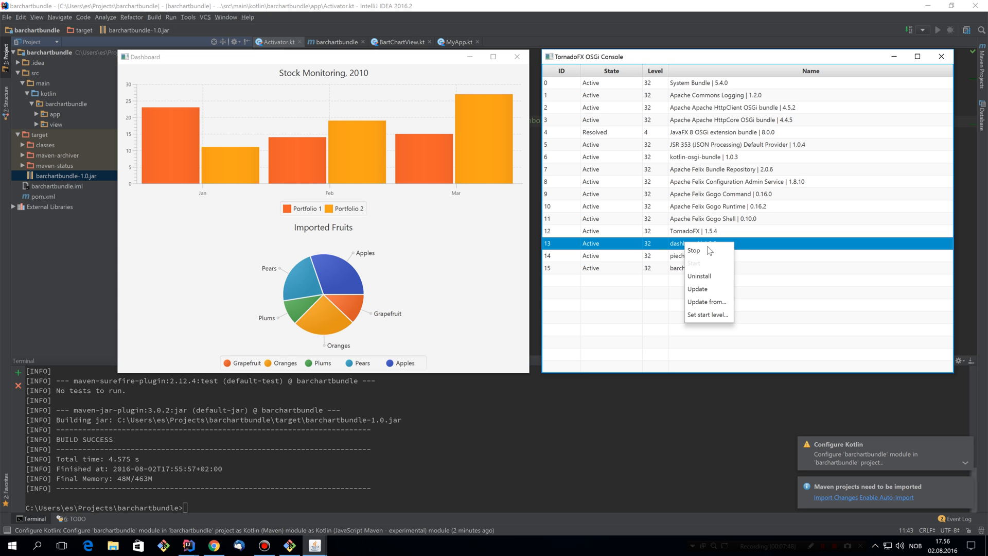
click(694, 250)
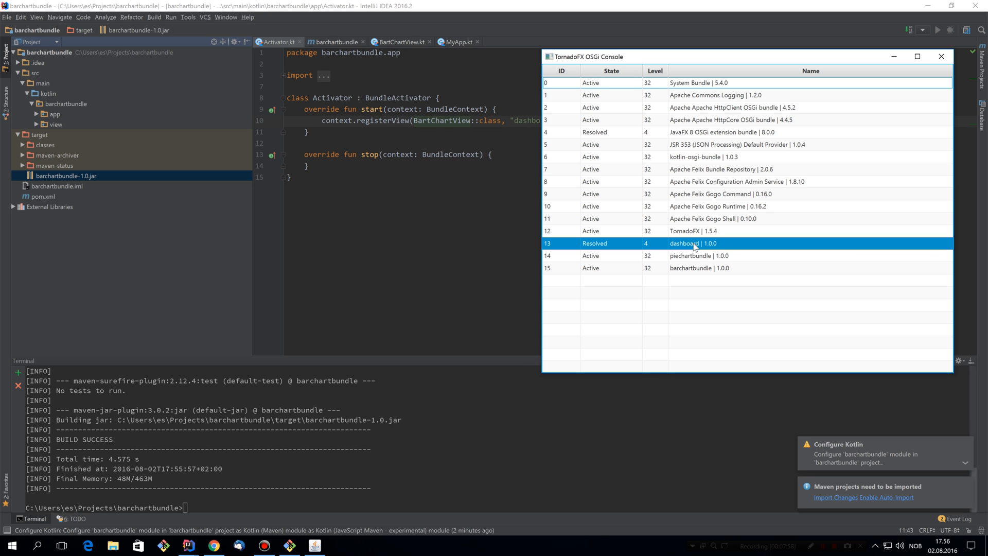
Step: Start the dashboard bundle again so it is Active with bar and pie charts
right_click(693, 243)
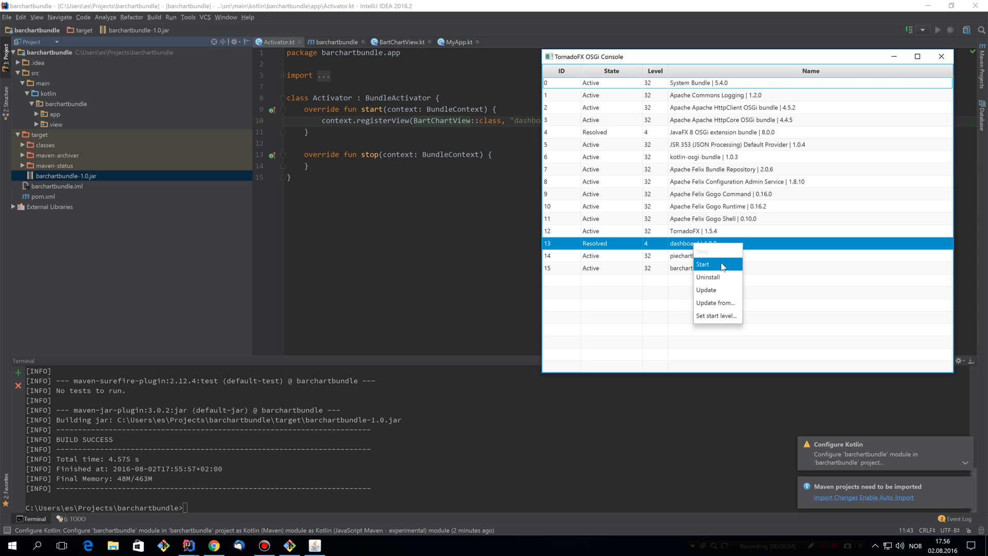
click(703, 264)
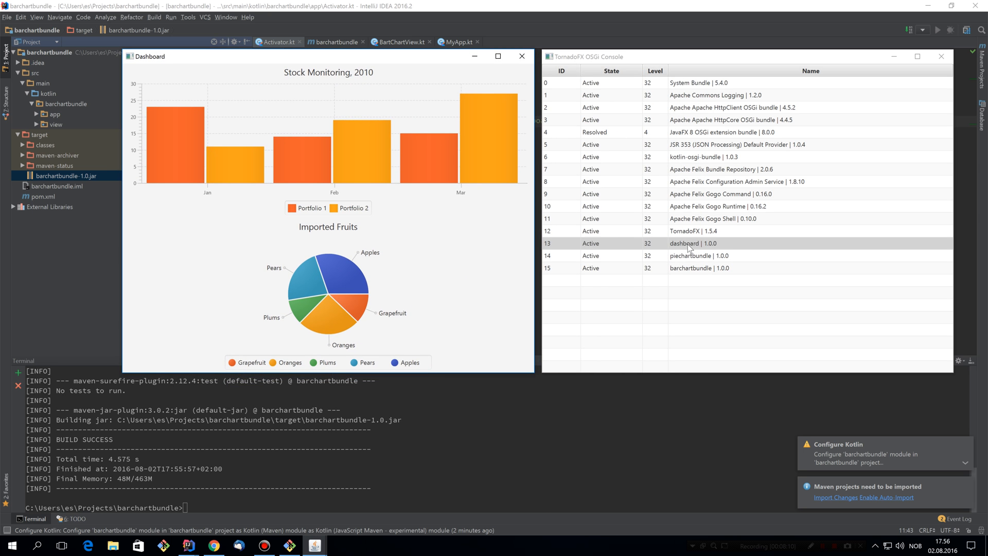
mouse_move(687, 247)
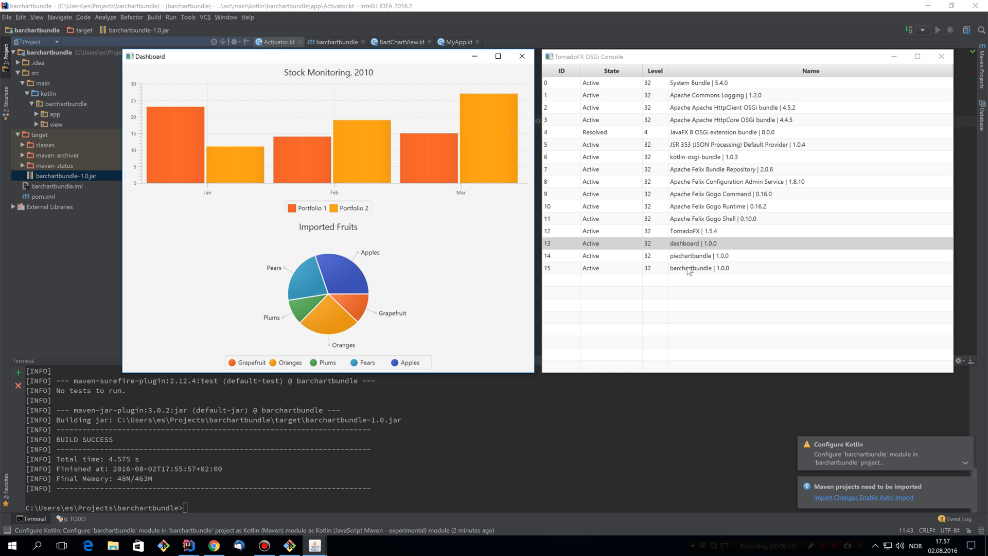
mouse_move(450, 270)
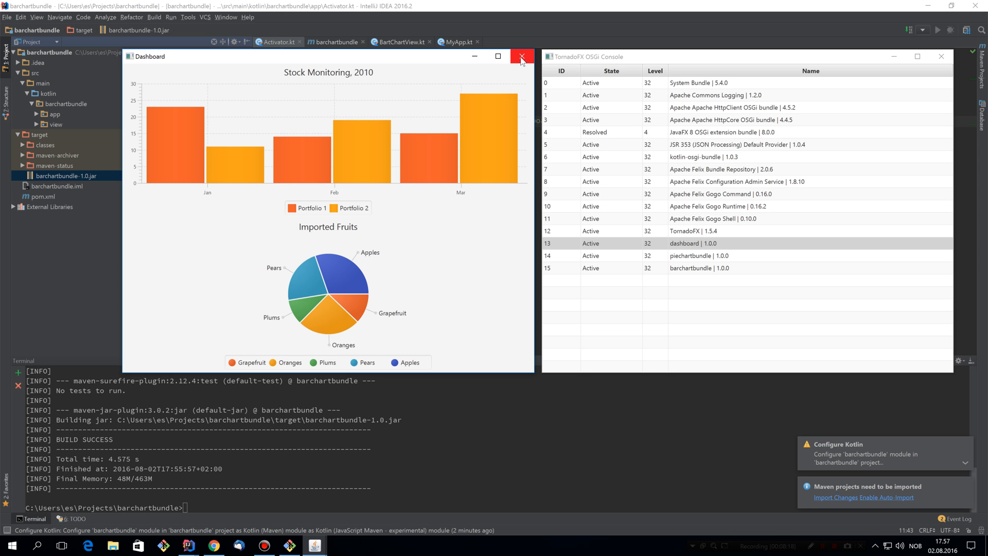
Step: Close the Dashboard and relaunch the dashboard bundle, now showing only the Stock Monitoring chart
right_click(693, 244)
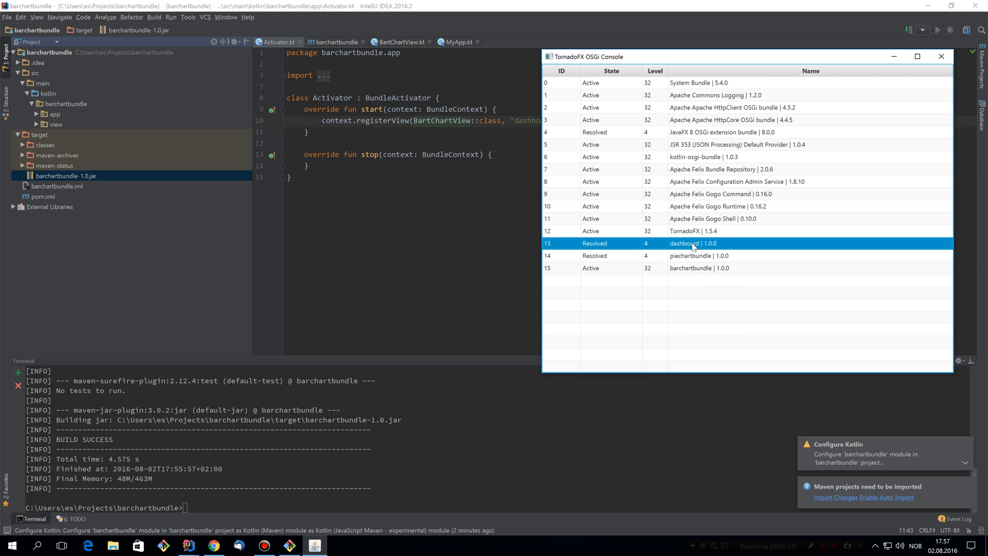
double_click(693, 244)
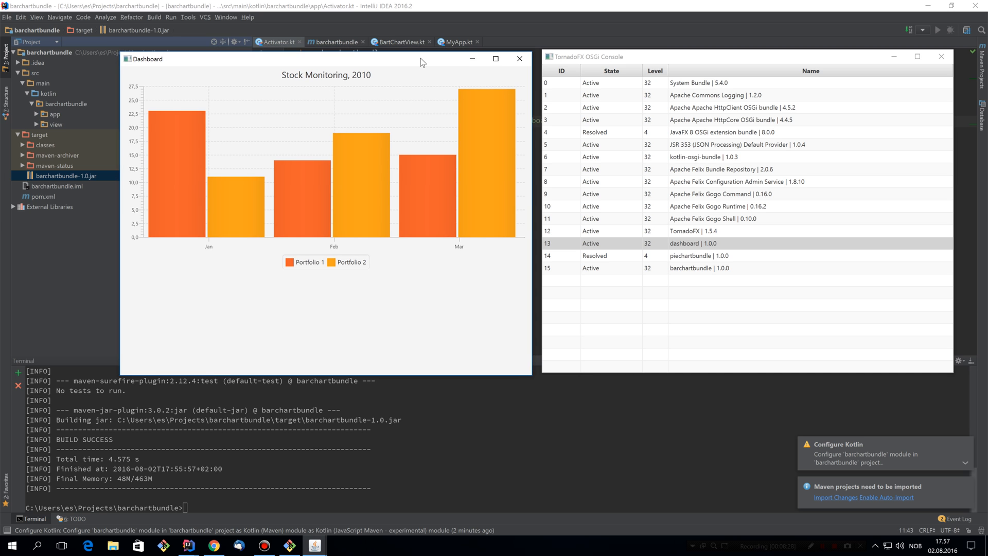
mouse_move(547, 385)
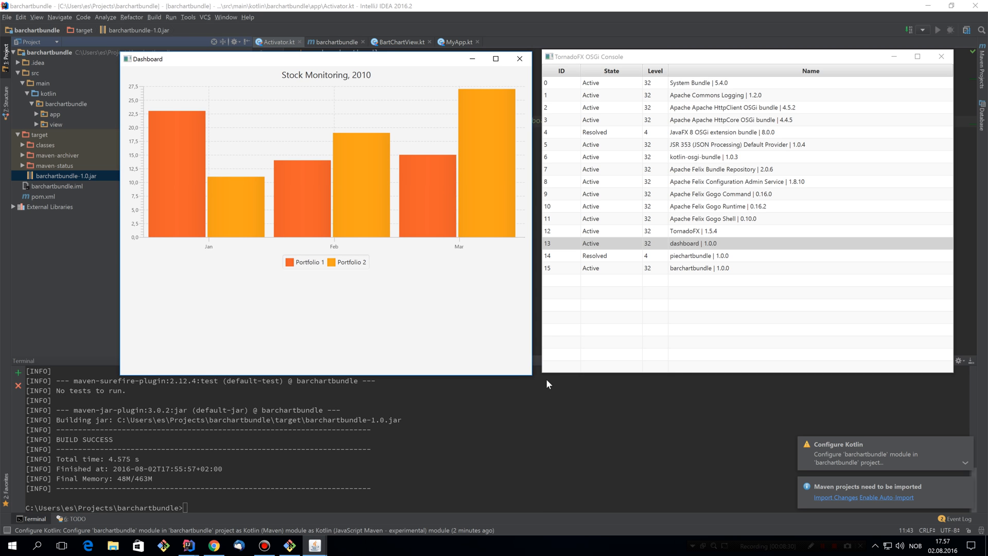